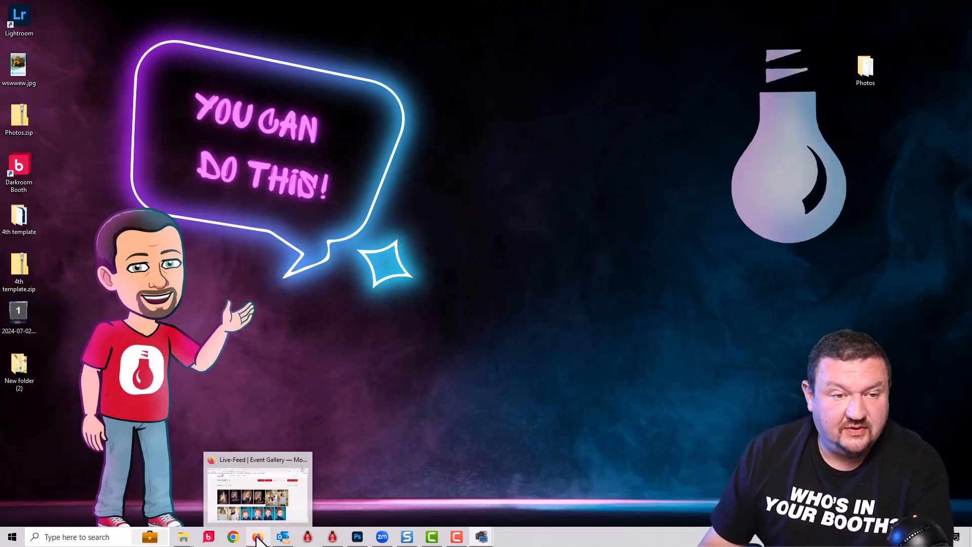
- Bring the Live-Feed gallery's operator page with its twelve uploaded portraits to the front
click(232, 536)
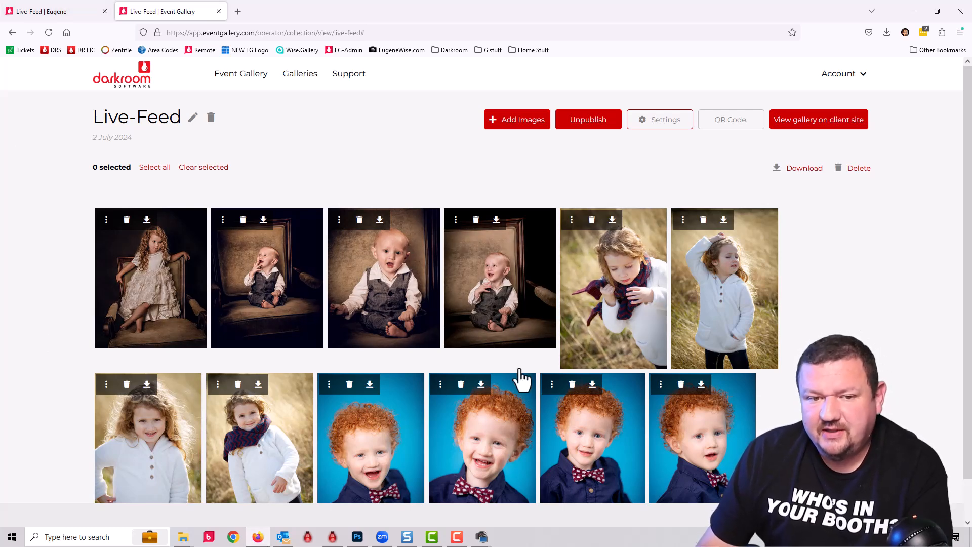
mouse_move(288, 248)
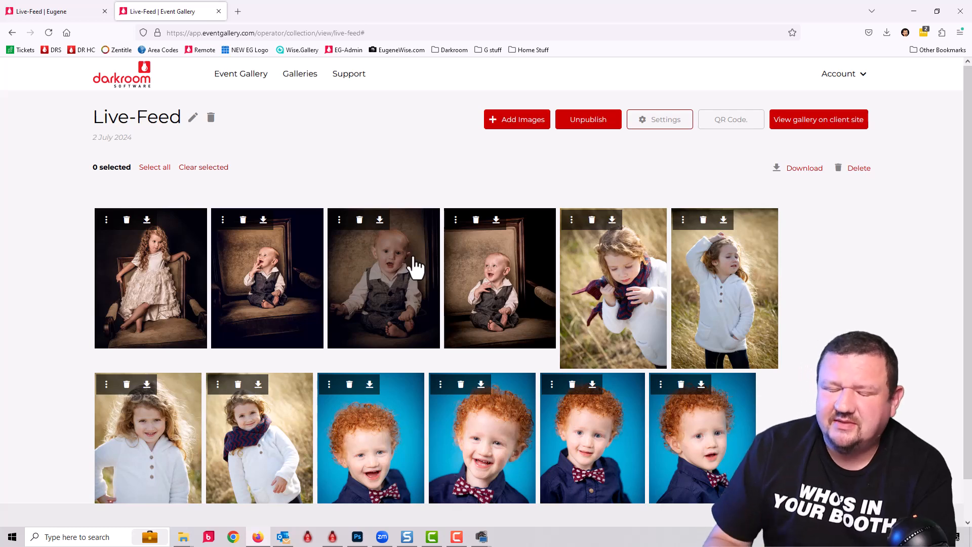
mouse_move(623, 103)
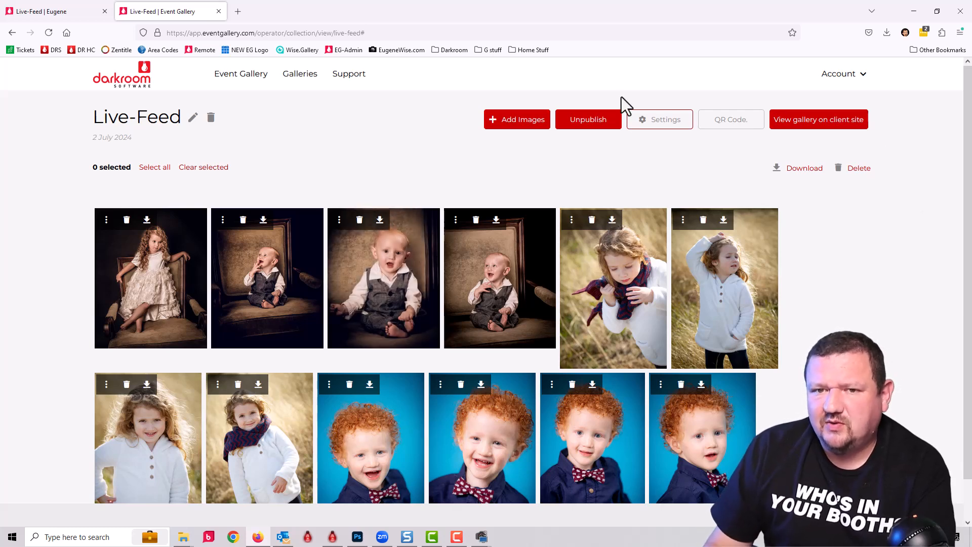
- In the gallery settings, enable Live Feeds, switch Show logo off, and save
click(660, 119)
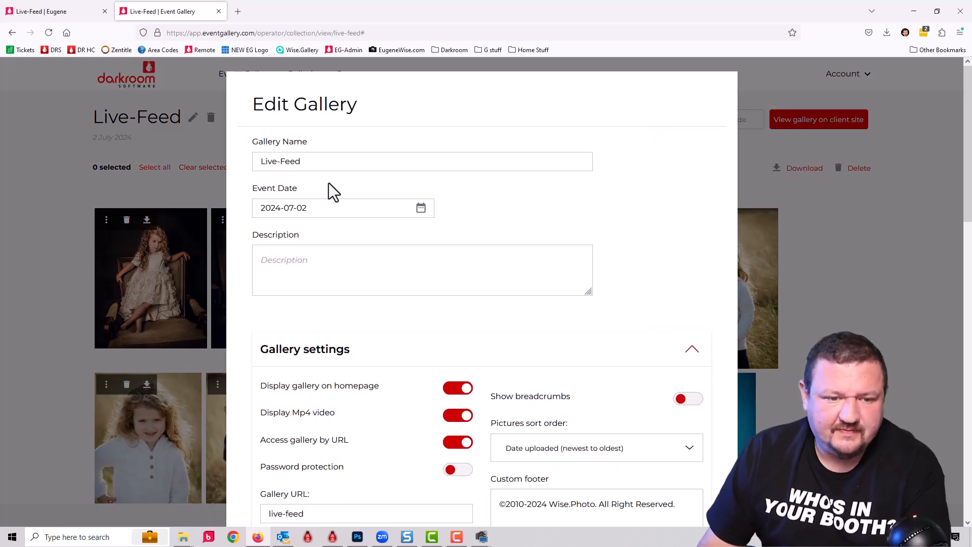
scroll(down, 3)
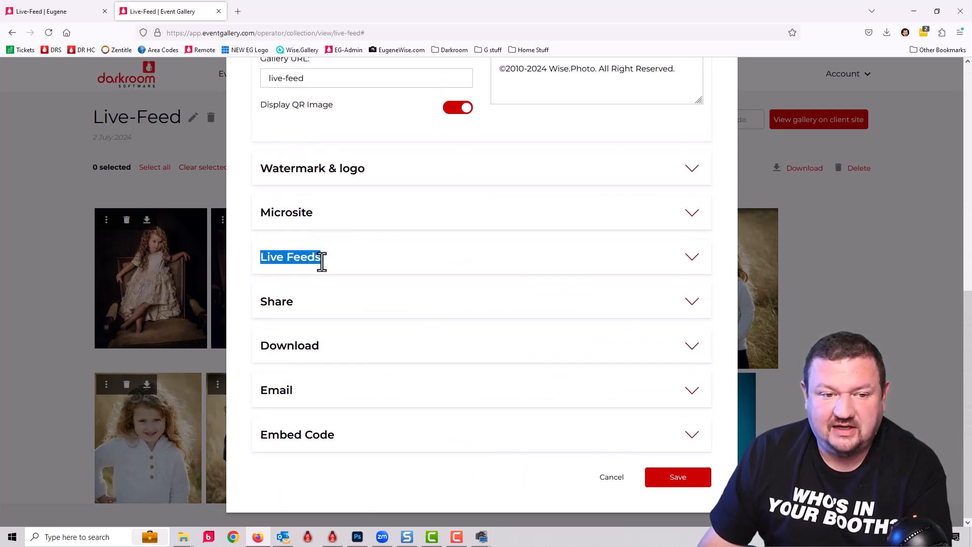
click(291, 256)
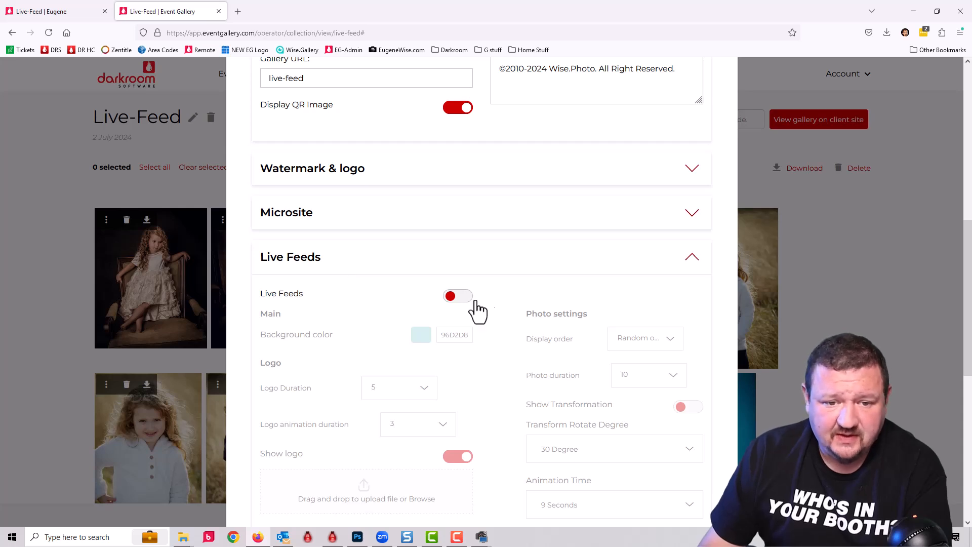
click(458, 296)
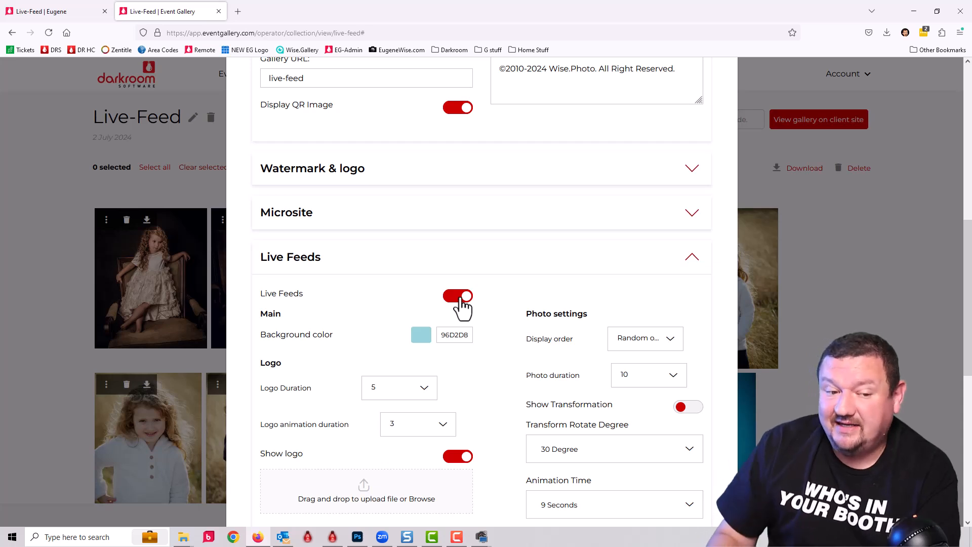
scroll(down, 3)
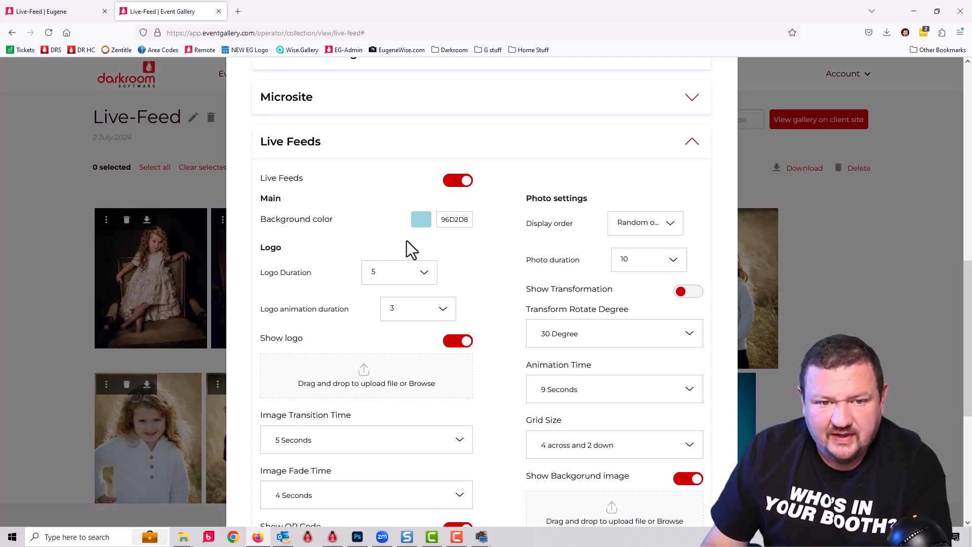
scroll(down, 3)
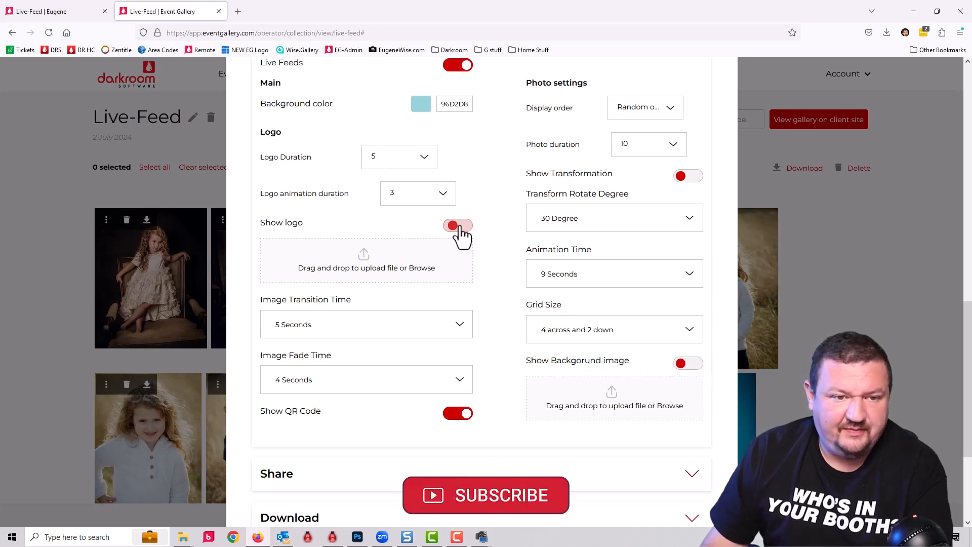
click(458, 225)
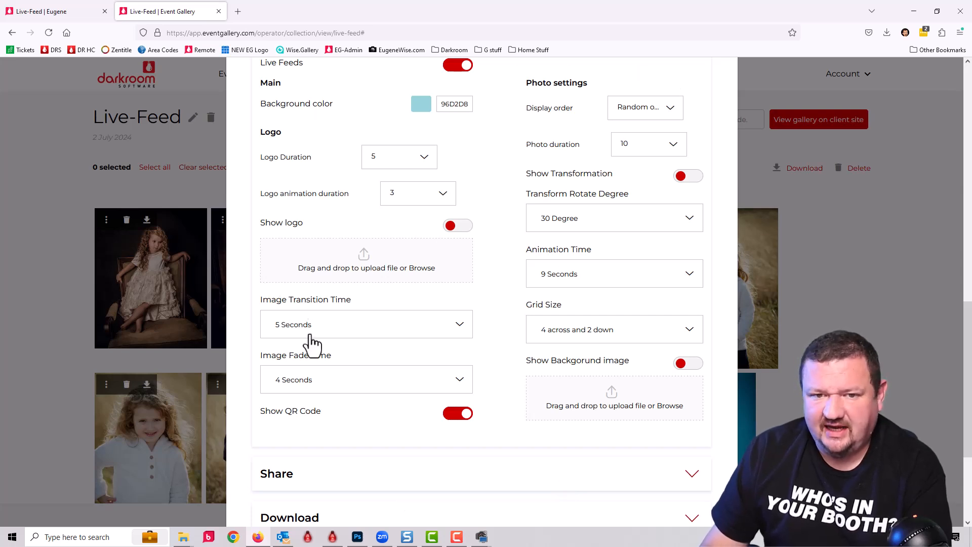
mouse_move(496, 468)
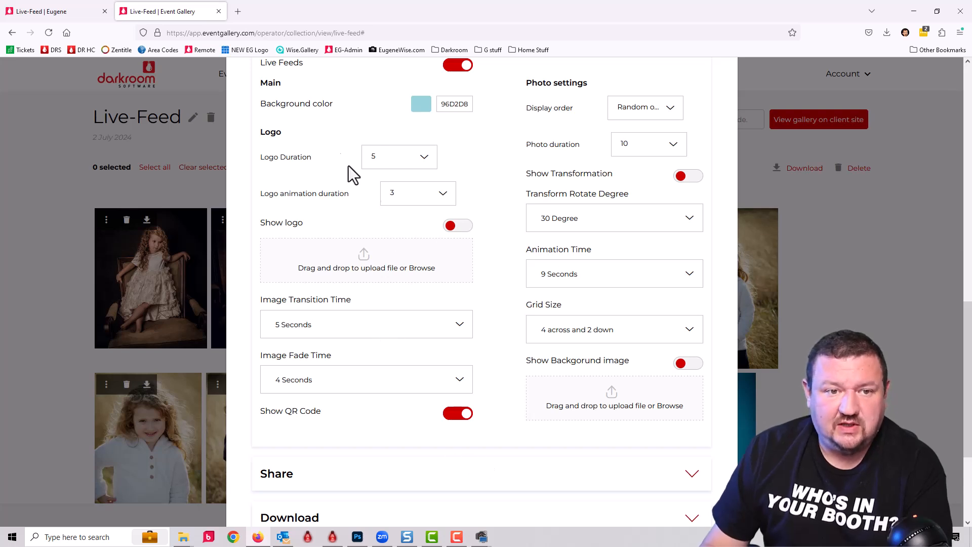
scroll(down, 3)
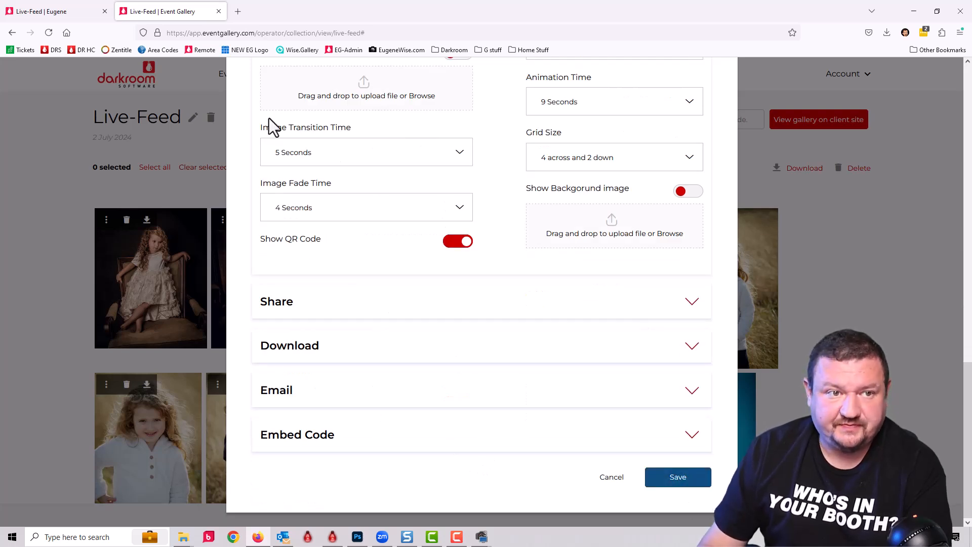
click(677, 478)
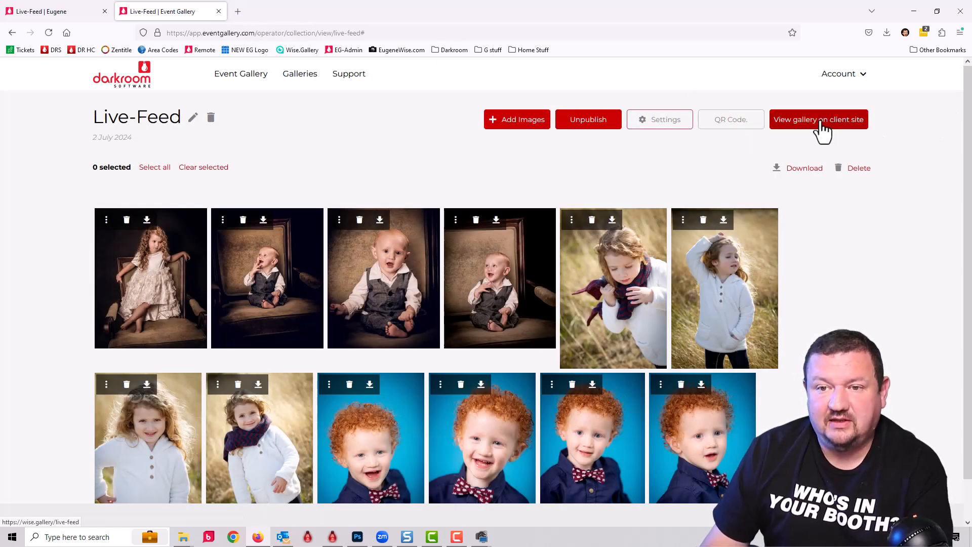
- View the public gallery and append /live to its URL to reach the live slideshow page
click(818, 119)
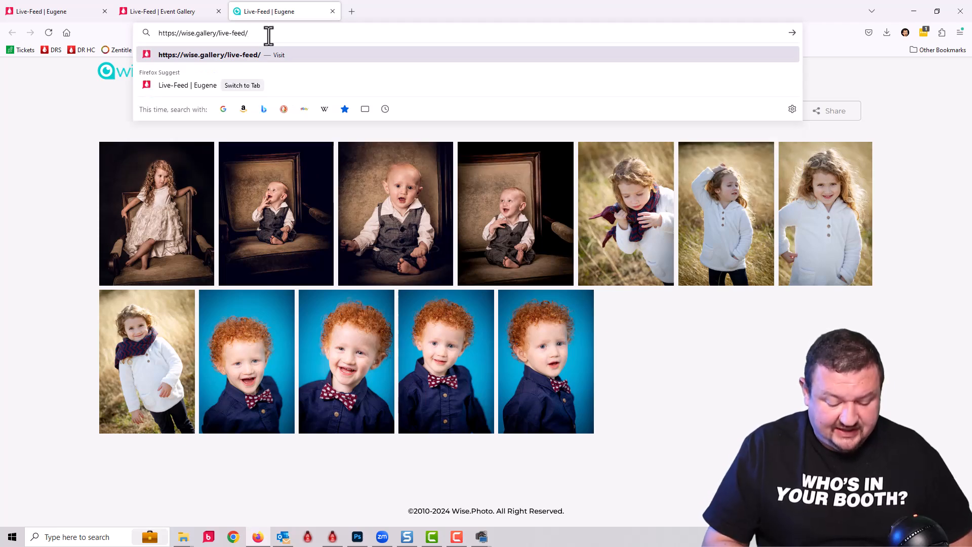
text(live)
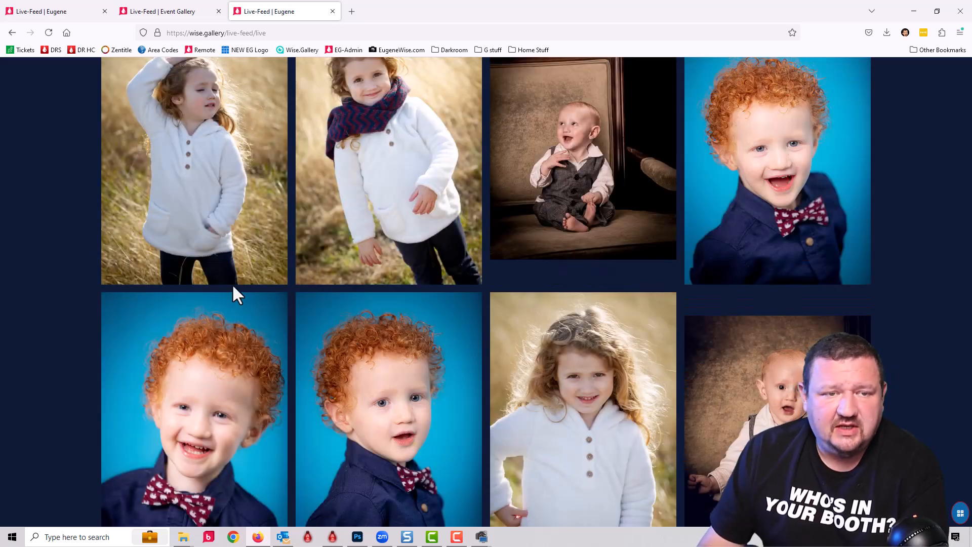
mouse_move(401, 50)
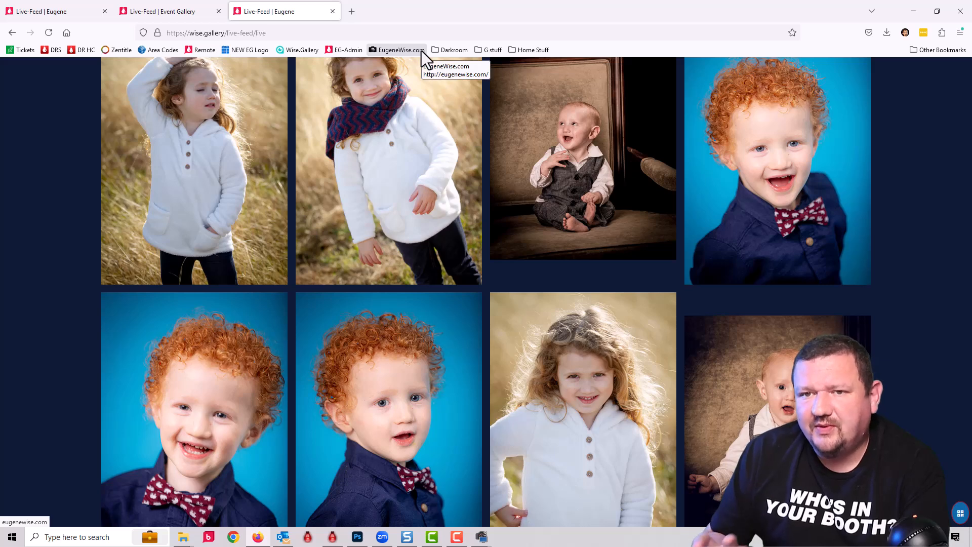
mouse_move(657, 162)
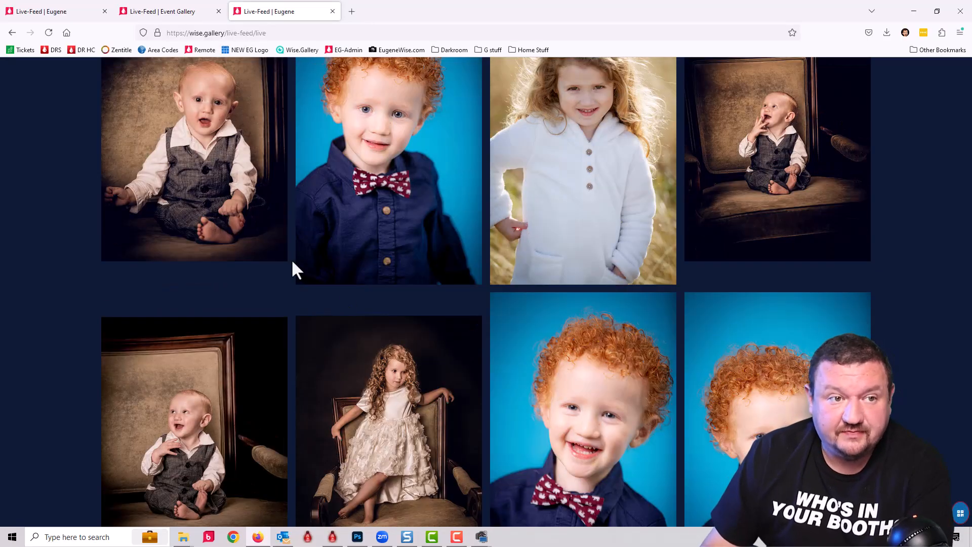
- Back in the gallery settings, set the feed background colour to teal and enable a background image
click(168, 11)
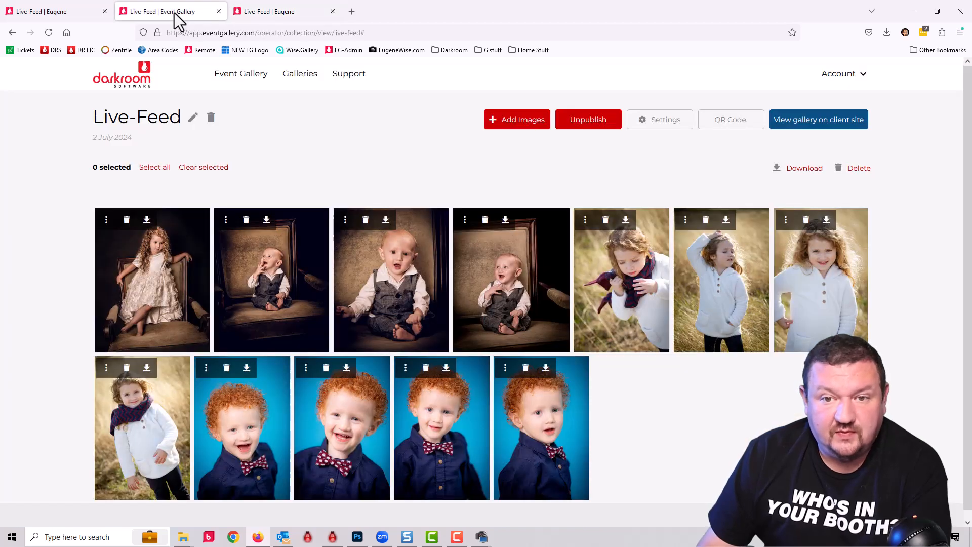
click(660, 119)
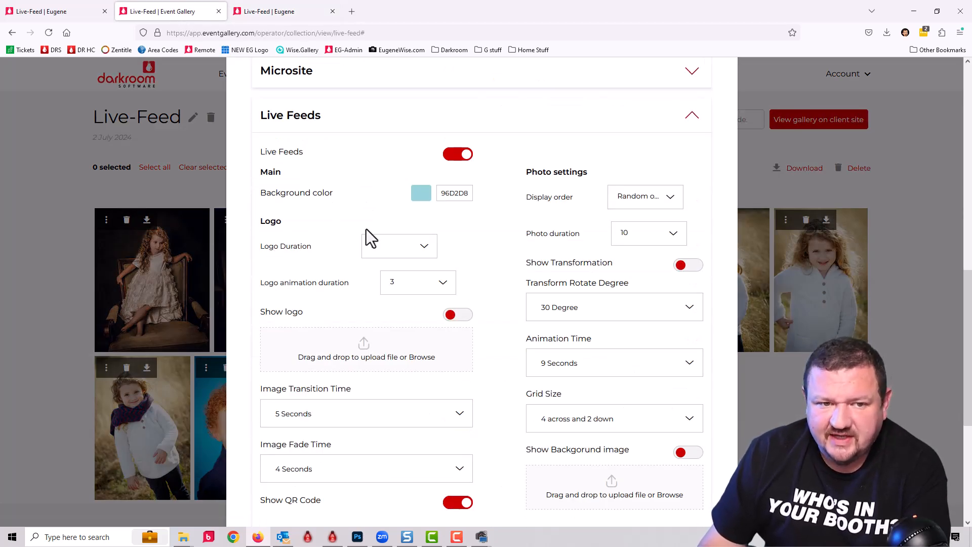
click(420, 193)
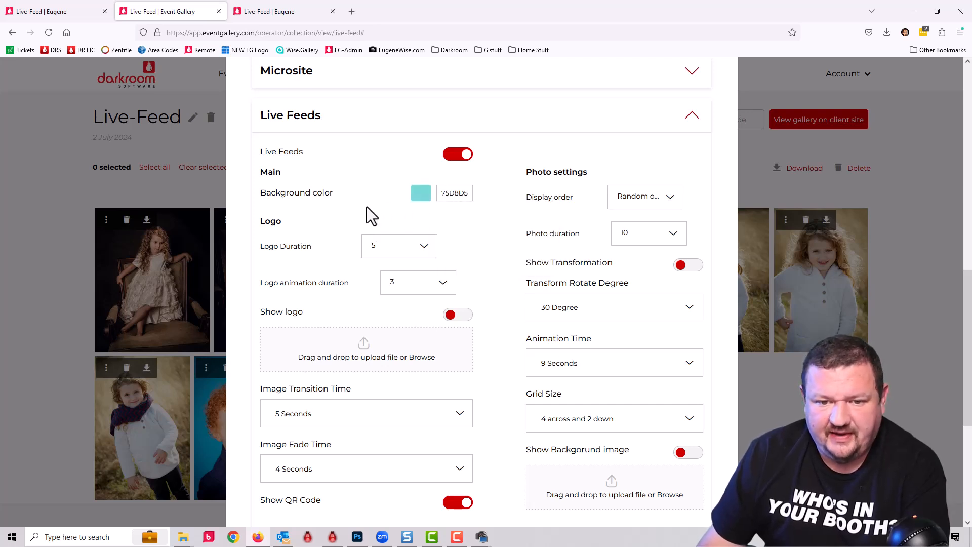
mouse_move(395, 198)
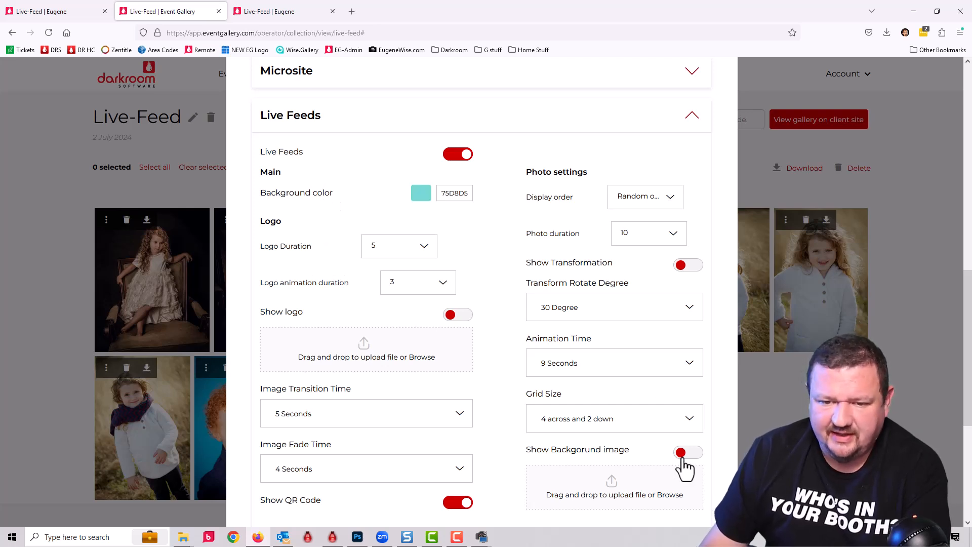
click(688, 453)
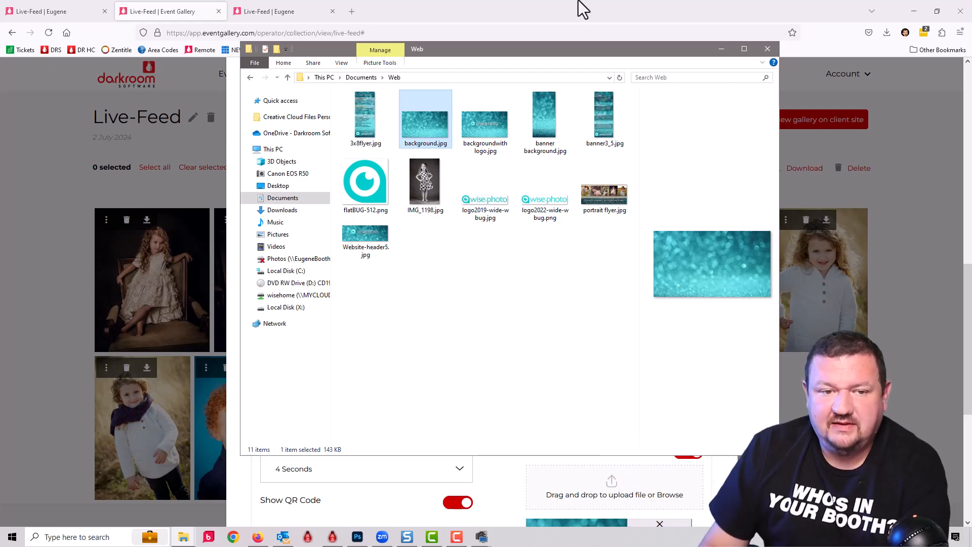
click(768, 49)
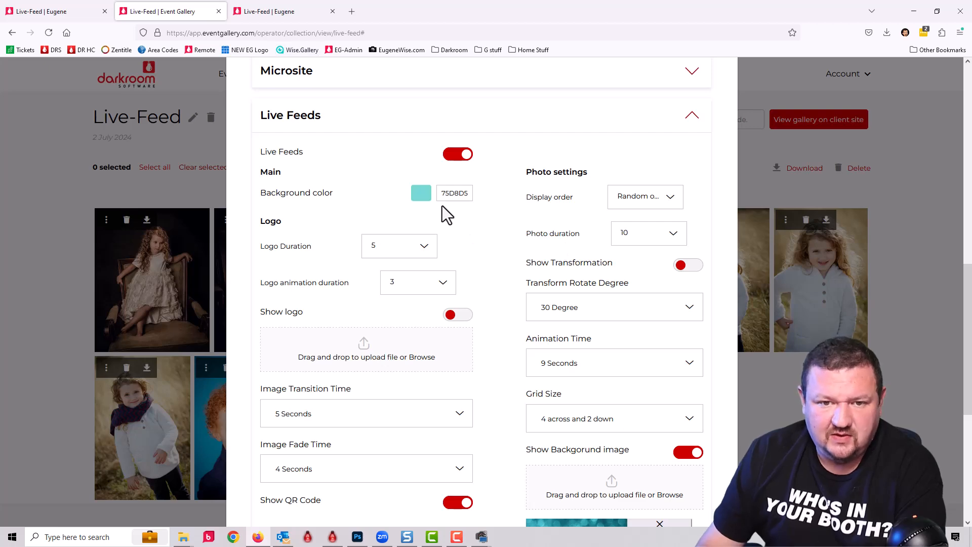
- Turn the feed logo back on, upload the round teal logo image, and save the settings
scroll(down, 3)
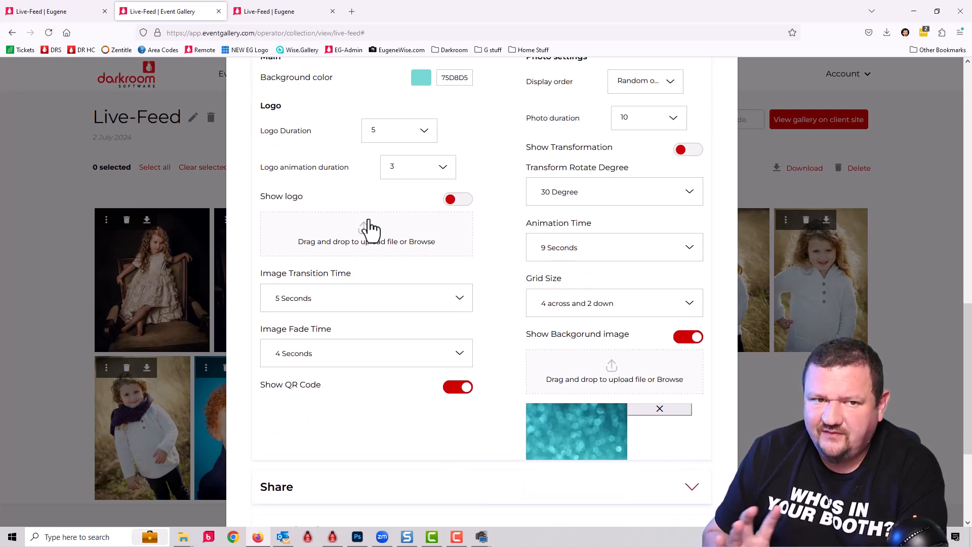
mouse_move(412, 222)
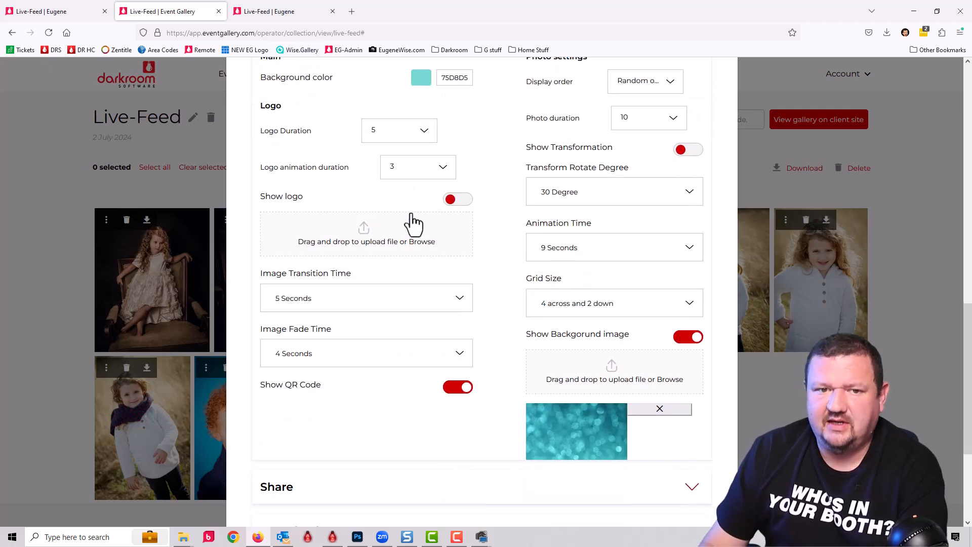
mouse_move(475, 208)
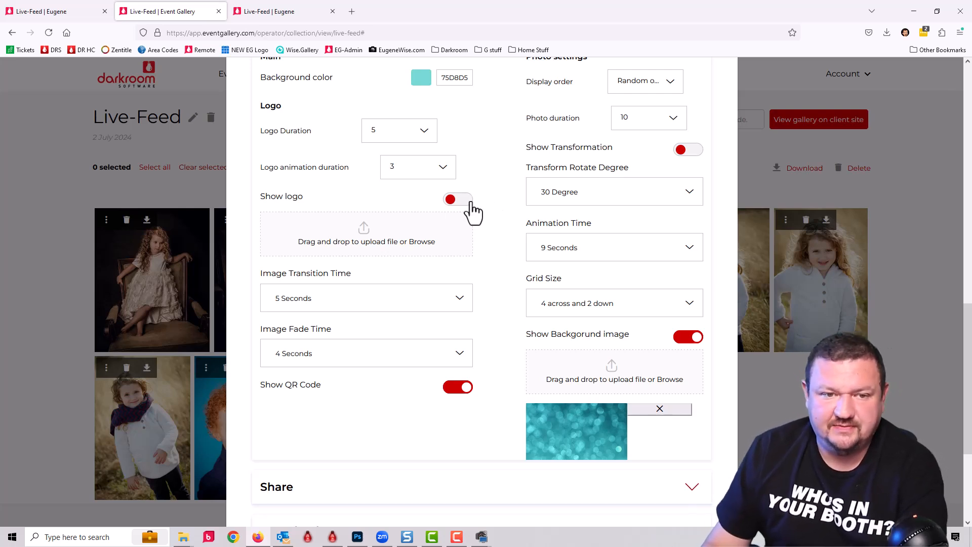
click(458, 199)
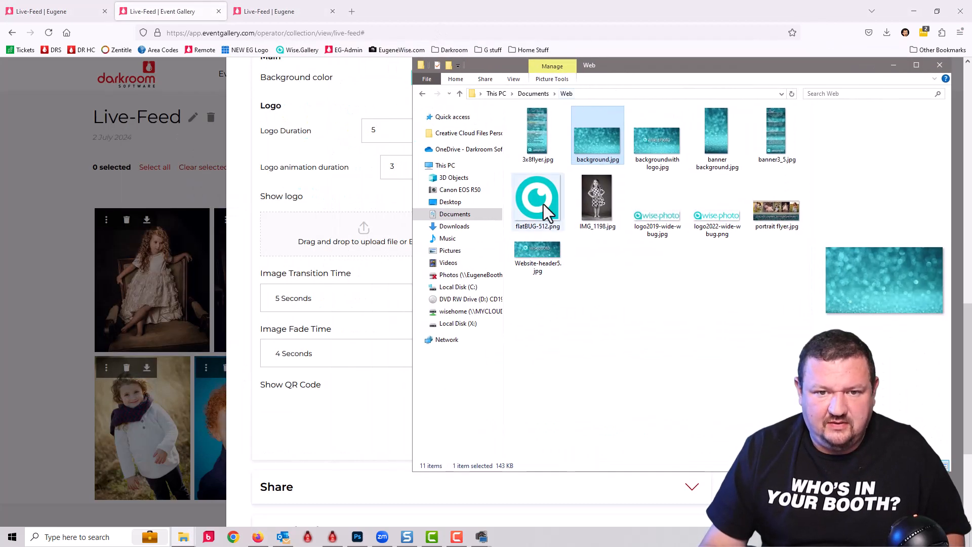
drag(537, 197, 304, 220)
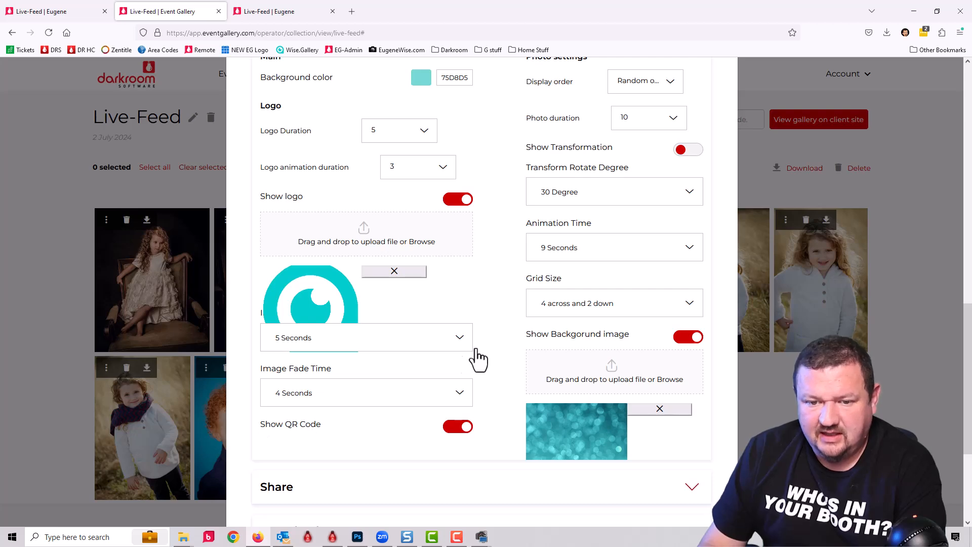
scroll(down, 3)
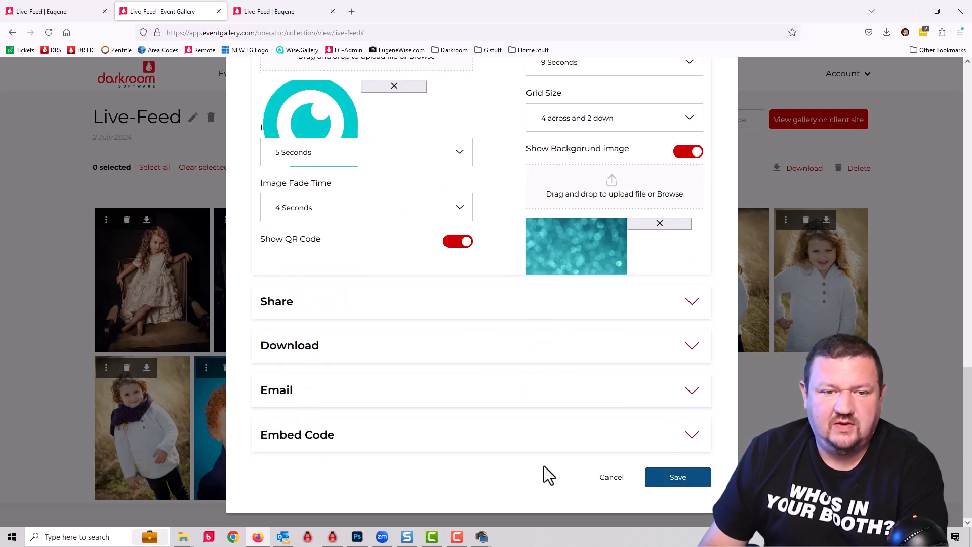
click(678, 477)
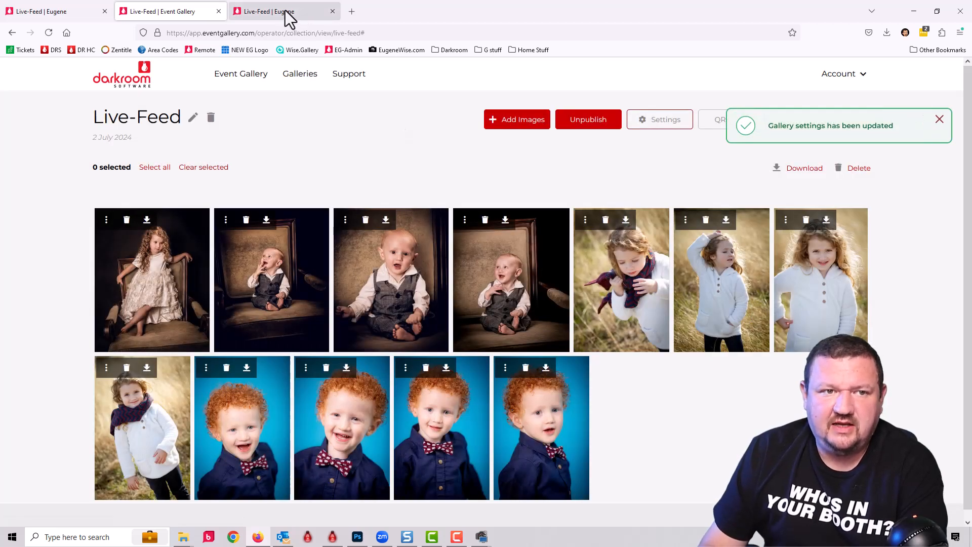
- Reload the live feed to see the logo splash and portraits over bokeh, then return to the management page
click(284, 11)
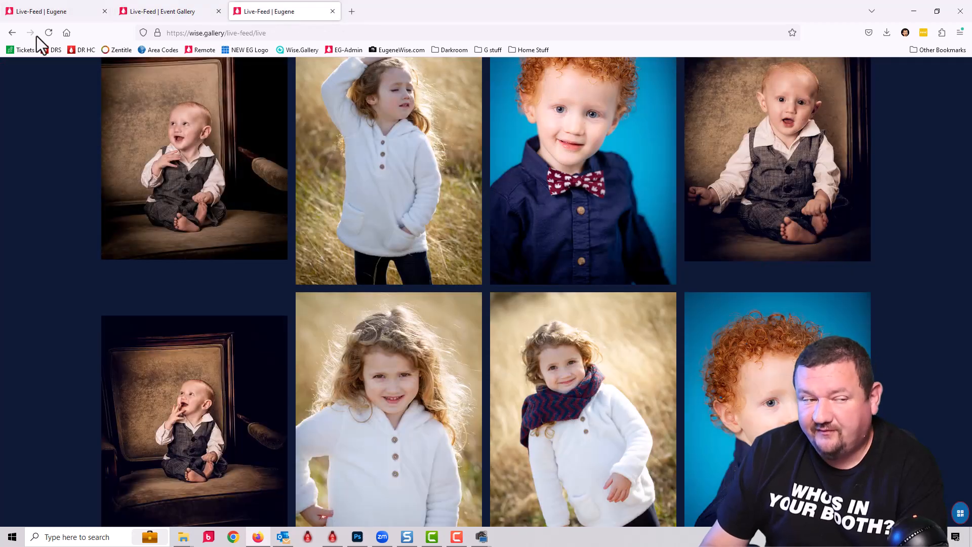
click(49, 33)
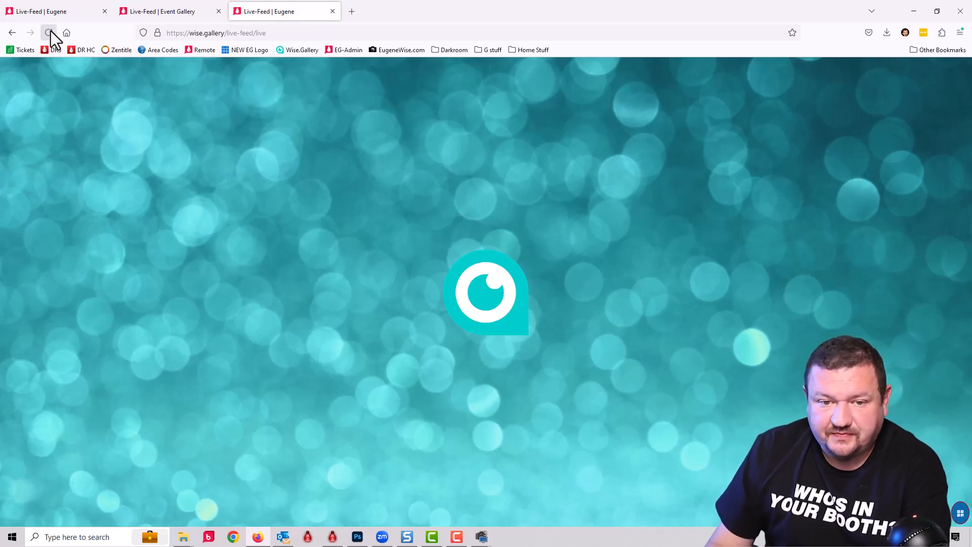
click(49, 33)
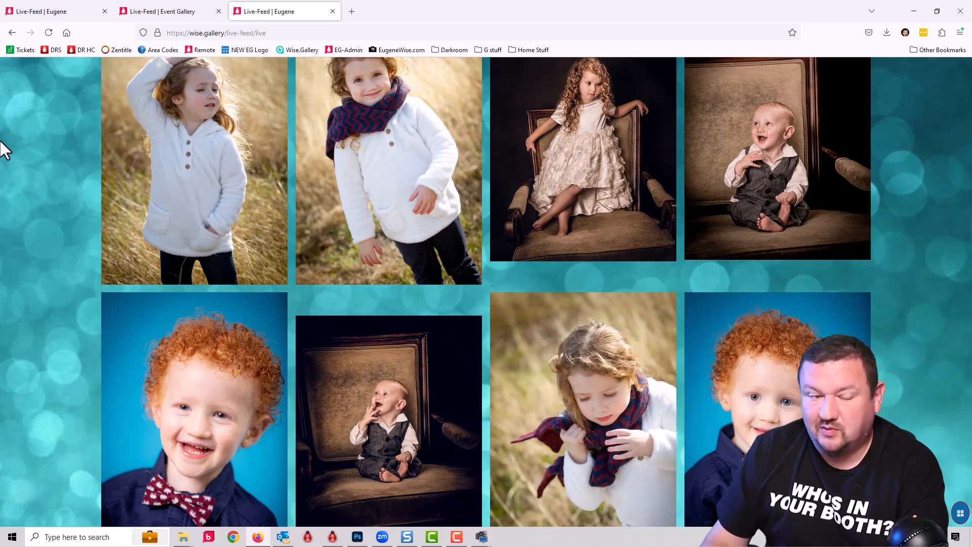
mouse_move(16, 182)
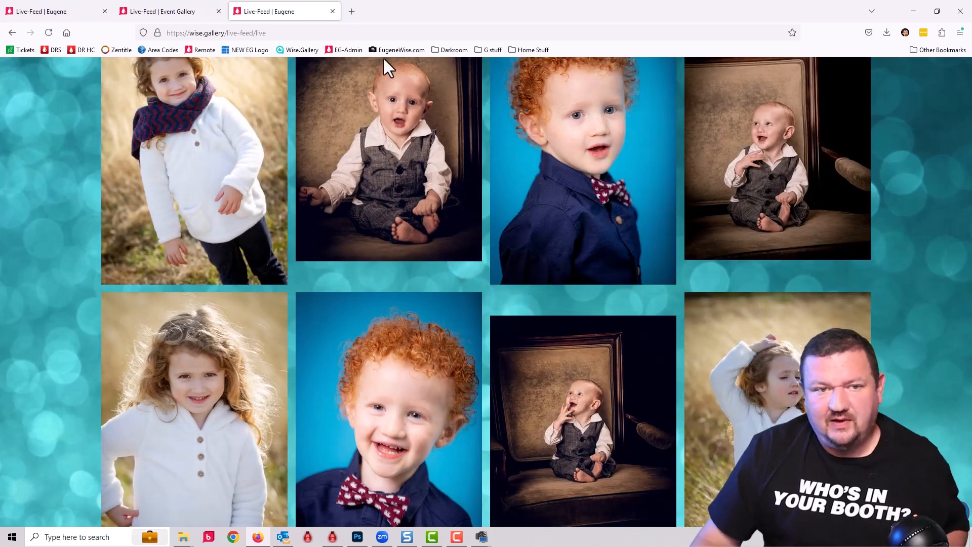
click(168, 11)
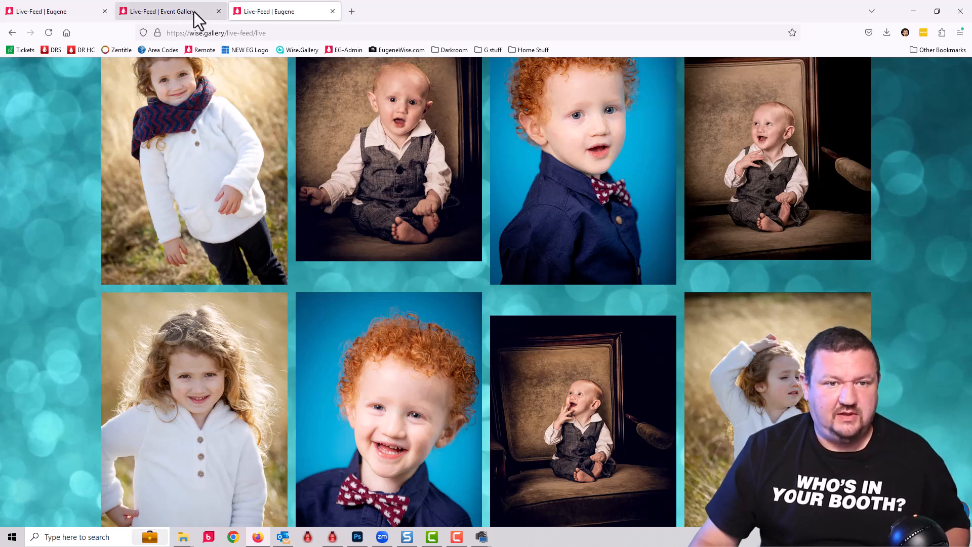
click(167, 11)
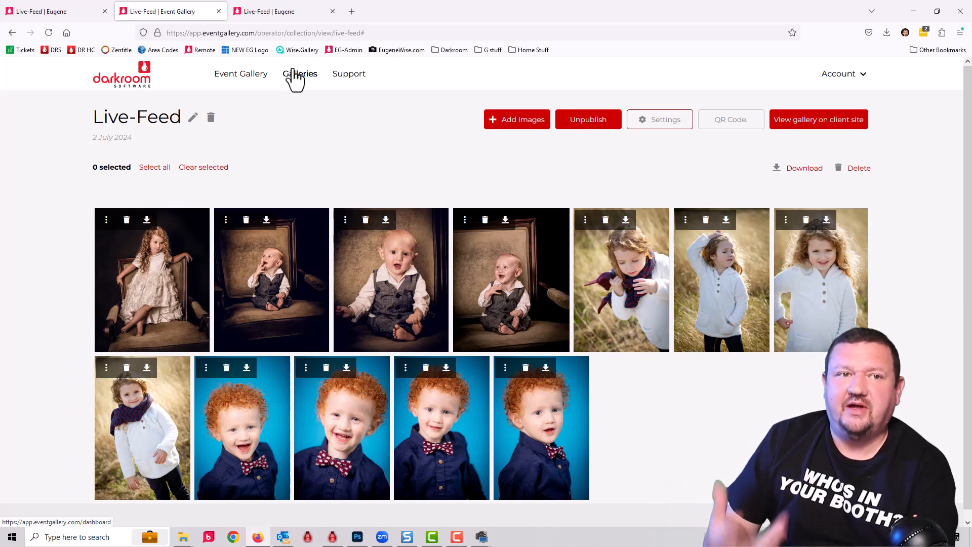
mouse_move(588, 120)
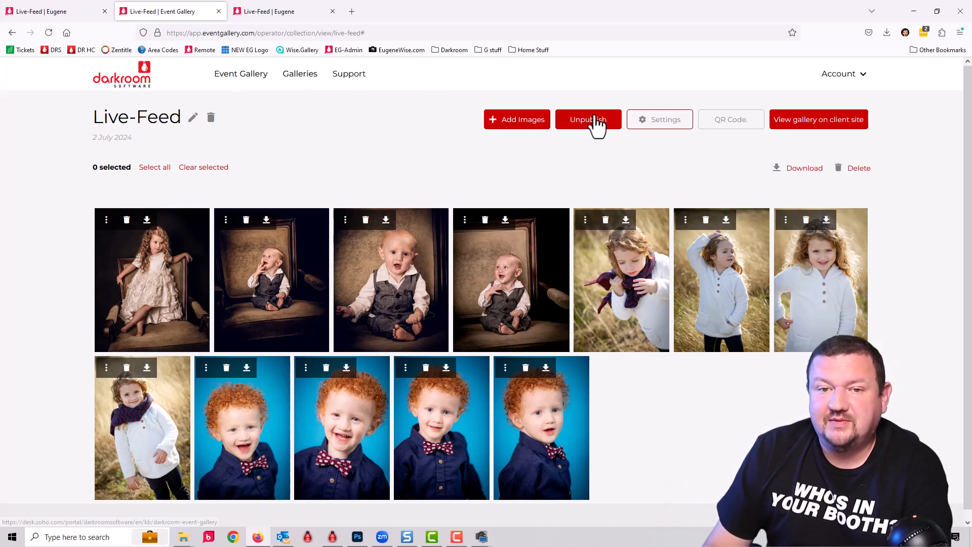
- Upload backgroundwithlogo.jpg as the feed background, save, and switch to the live feed to check it
click(659, 119)
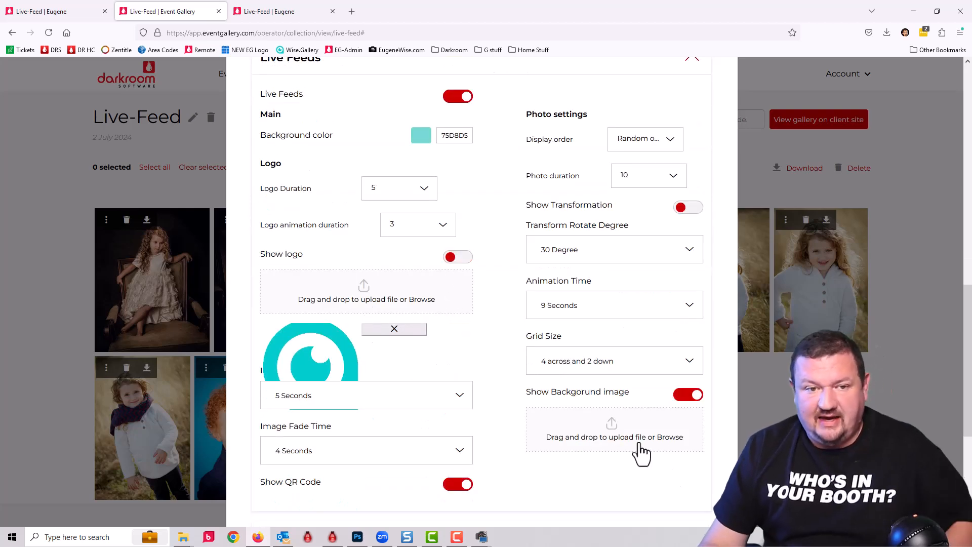
click(614, 436)
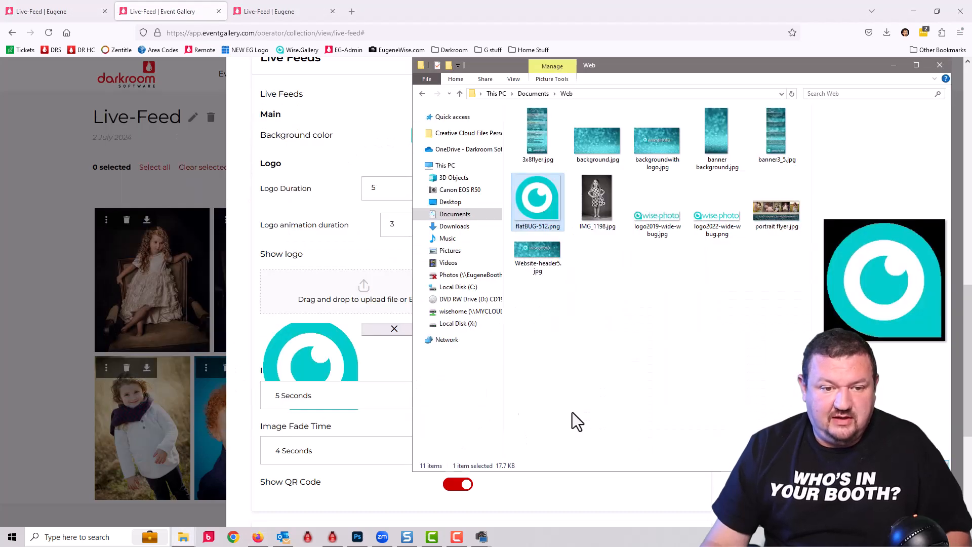
mouse_move(657, 138)
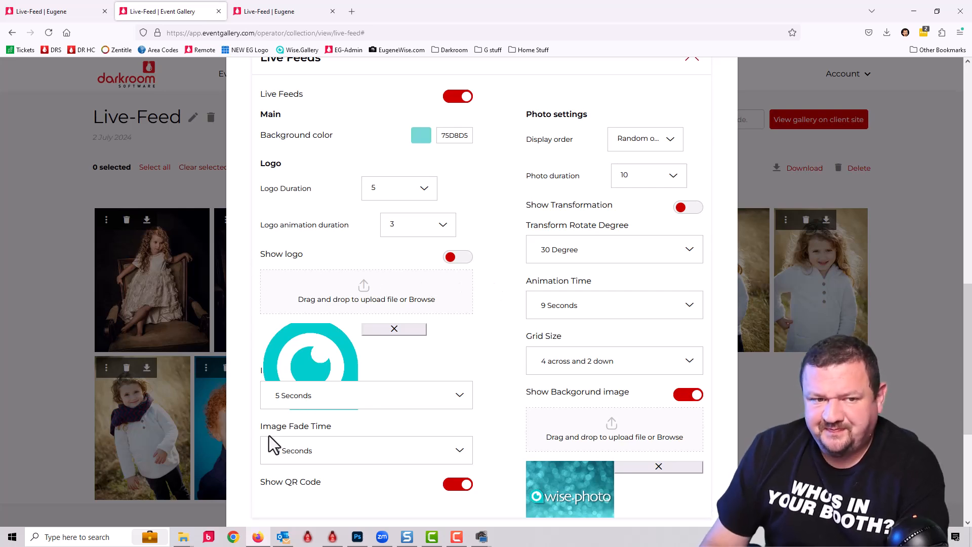
scroll(down, 3)
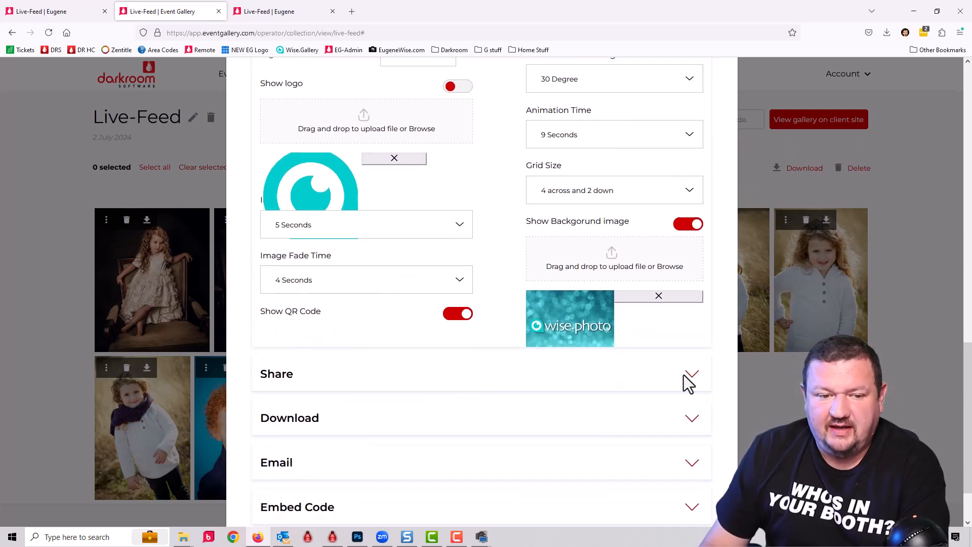
scroll(down, 3)
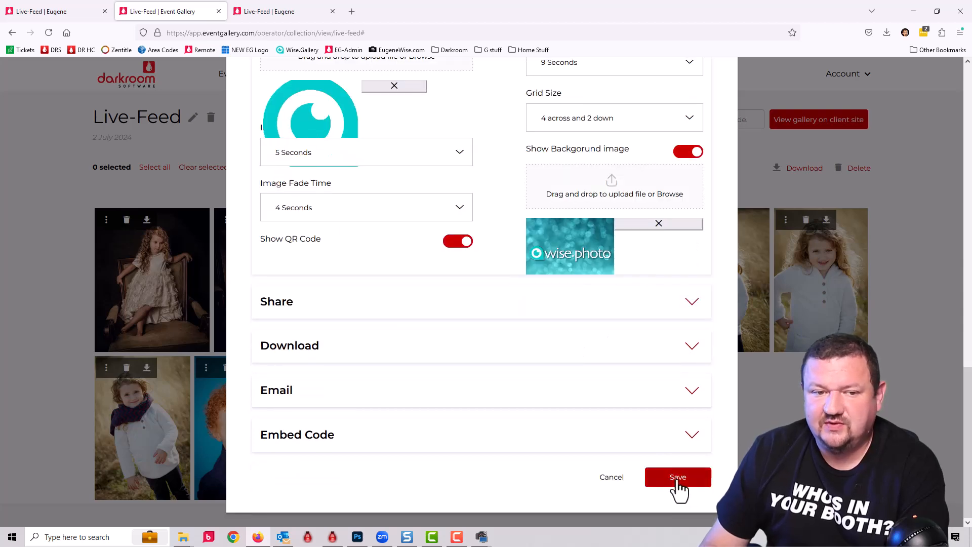
click(678, 478)
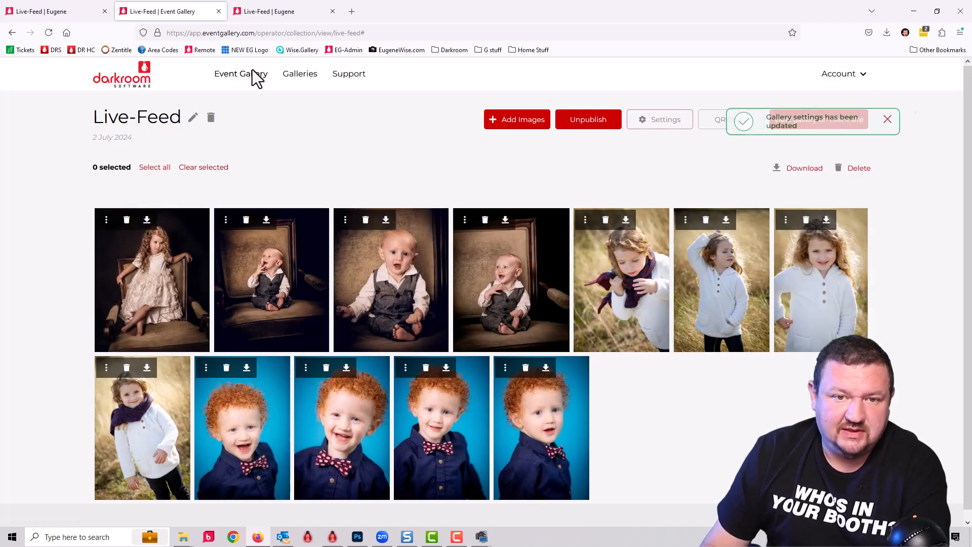
click(283, 11)
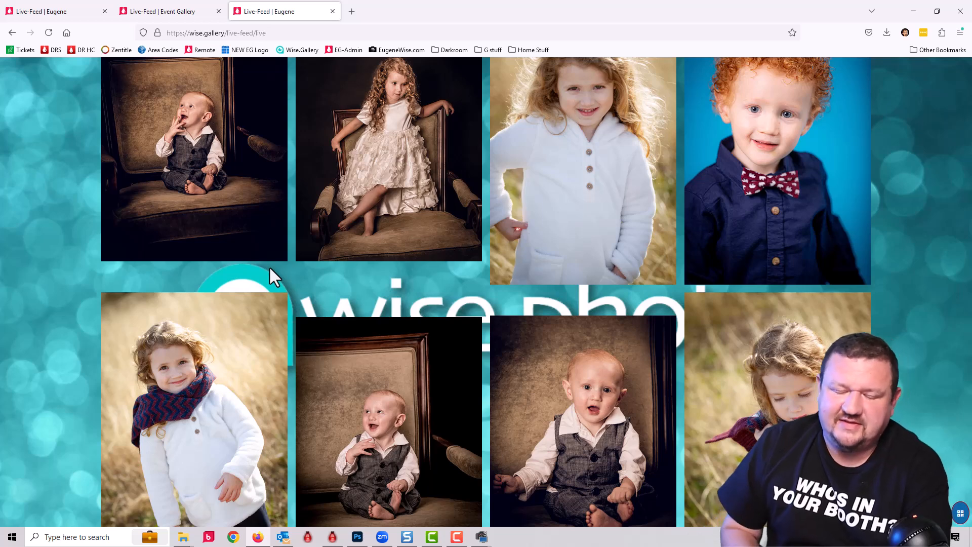
mouse_move(320, 270)
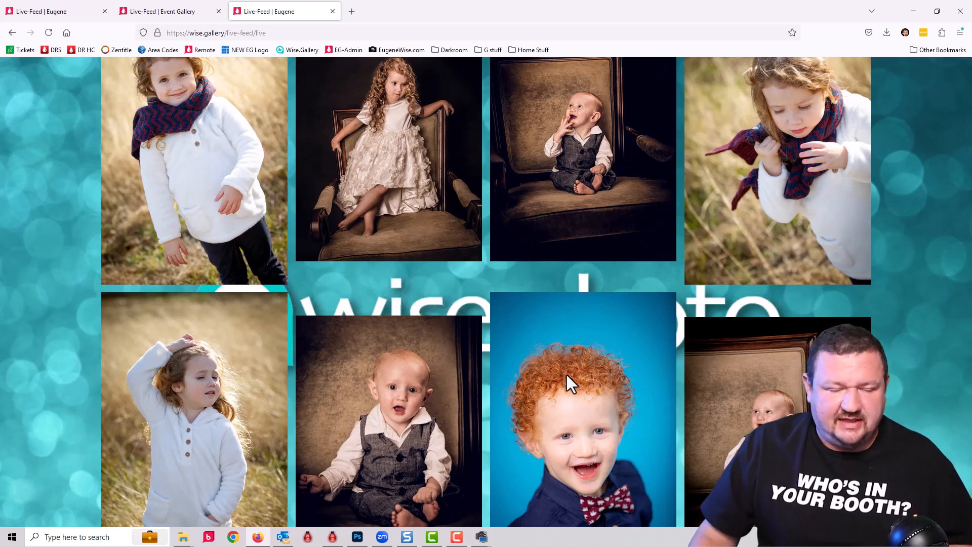
mouse_move(246, 373)
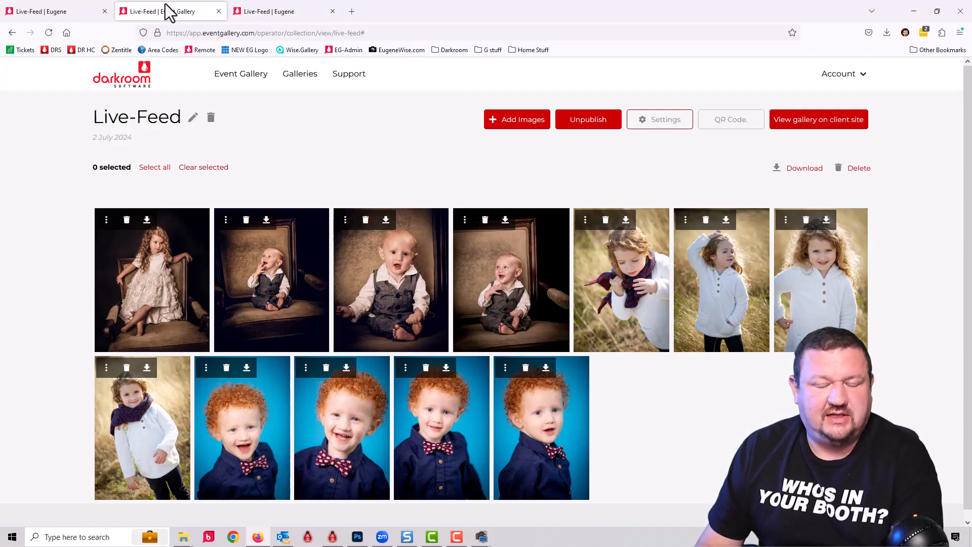
- Set the live feed's display order to Newest first and turn Show Transformation on
click(659, 119)
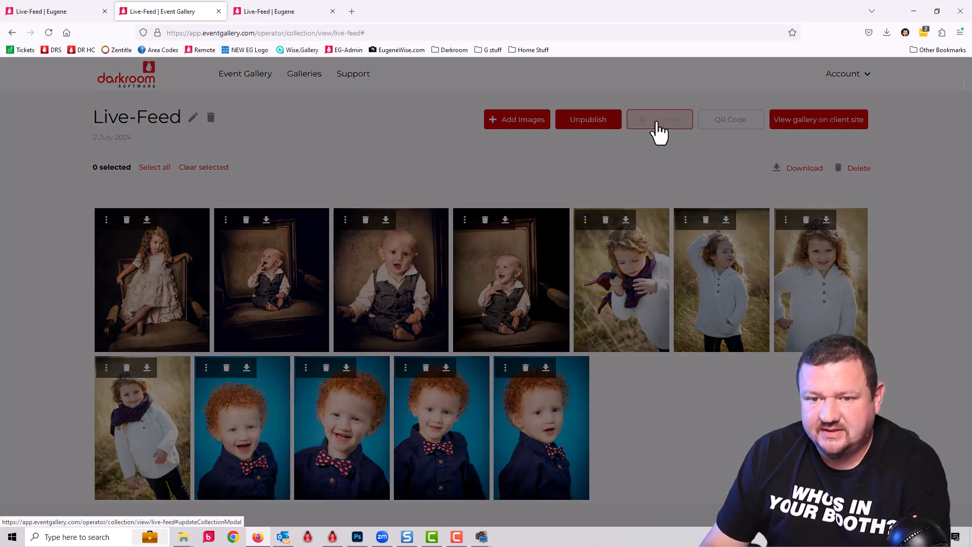
click(660, 119)
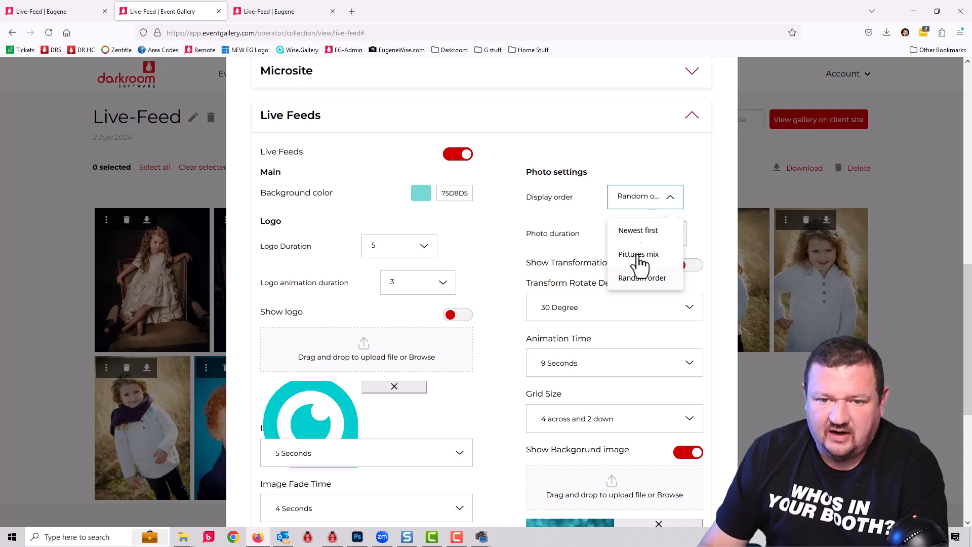
mouse_move(679, 260)
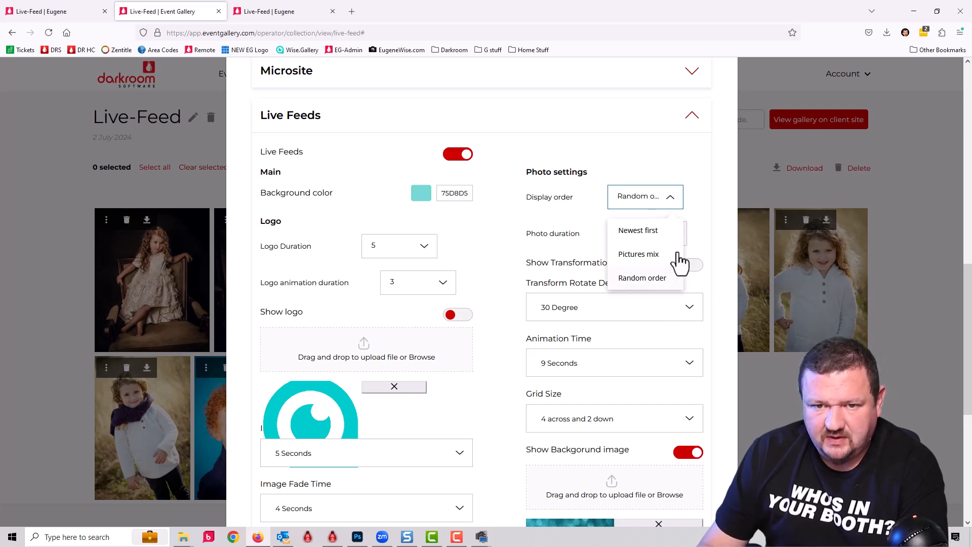
click(638, 229)
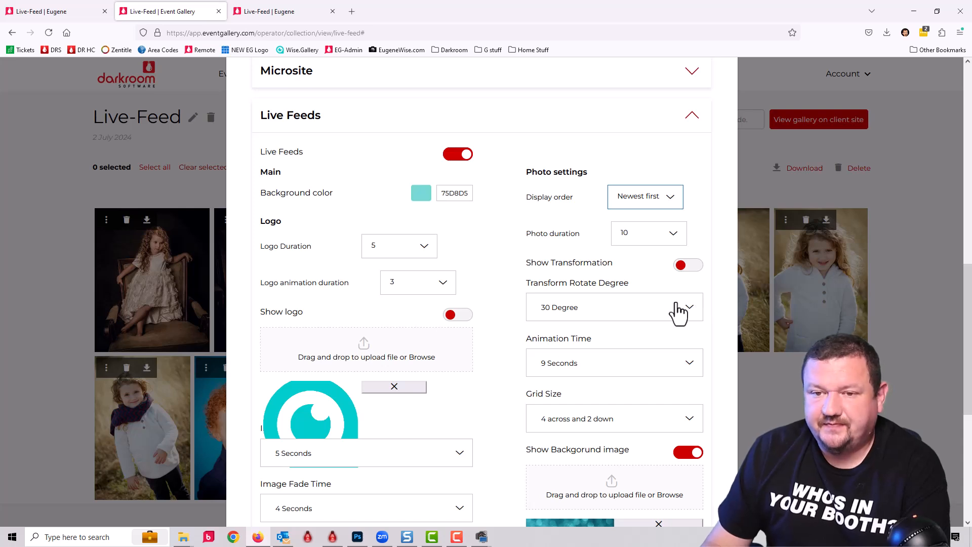
mouse_move(647, 321)
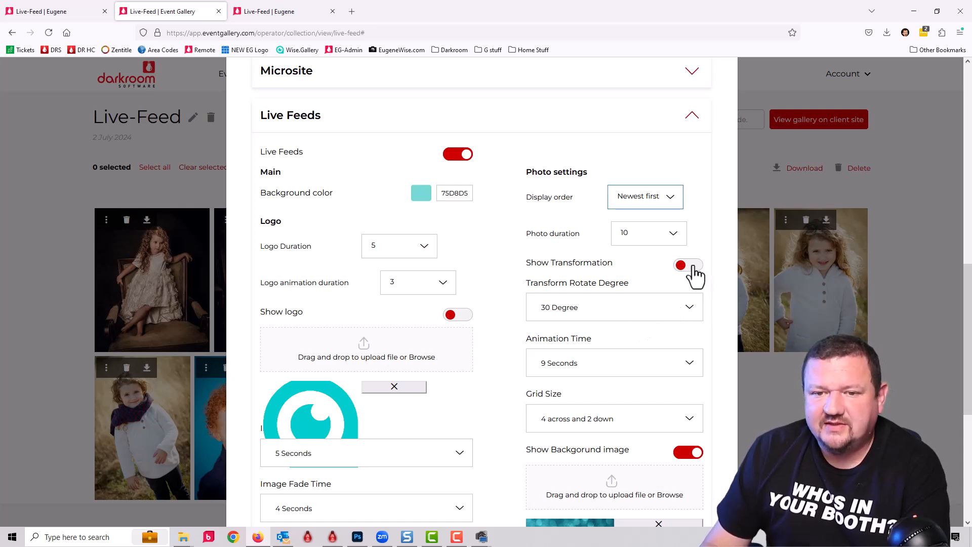
click(688, 265)
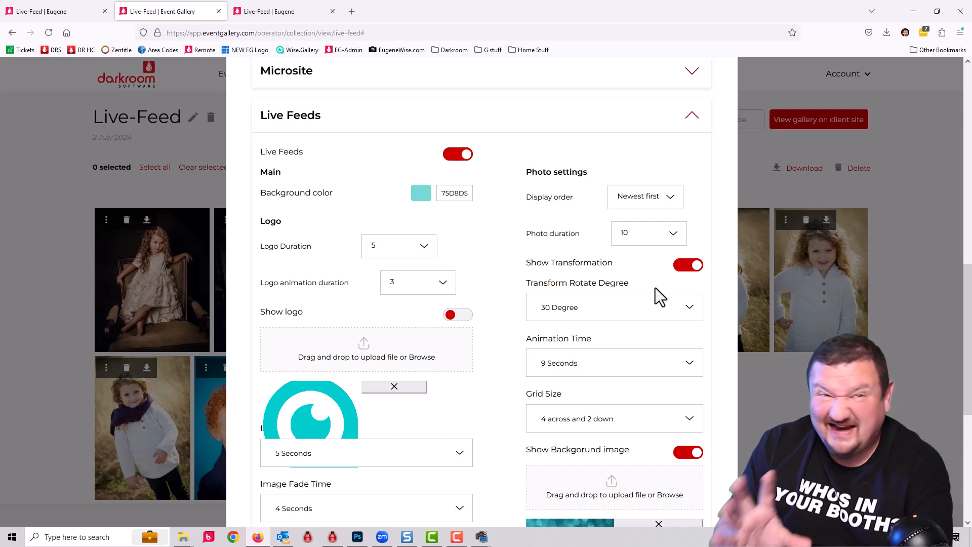
scroll(down, 3)
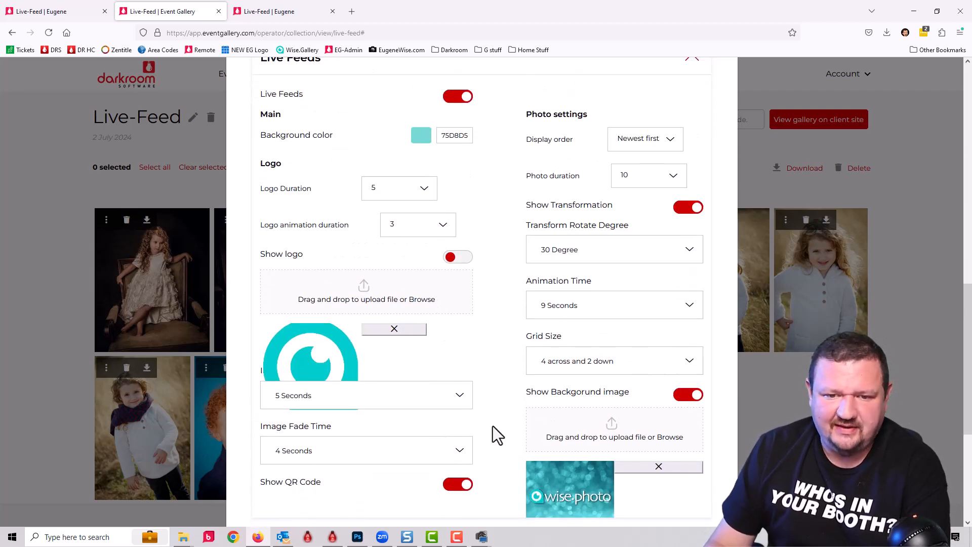
scroll(down, 3)
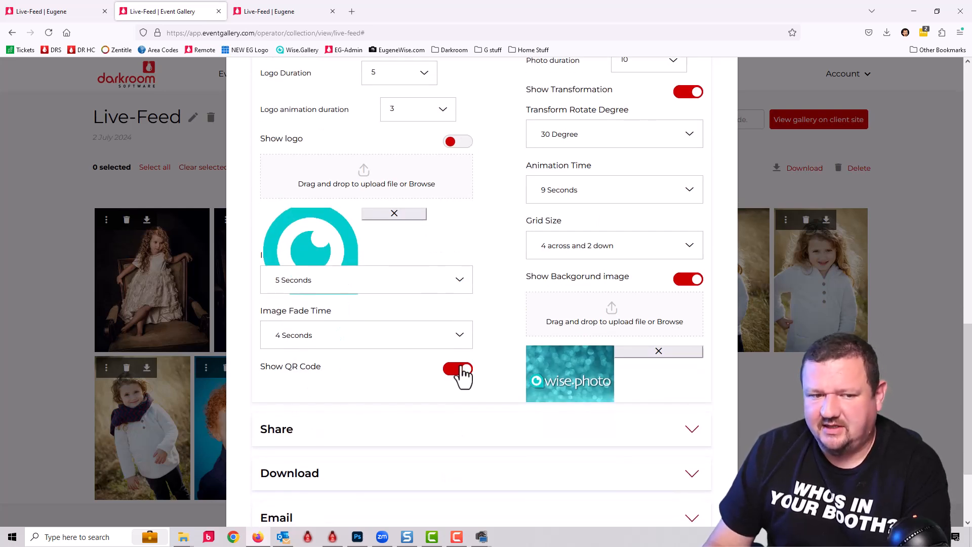
click(458, 370)
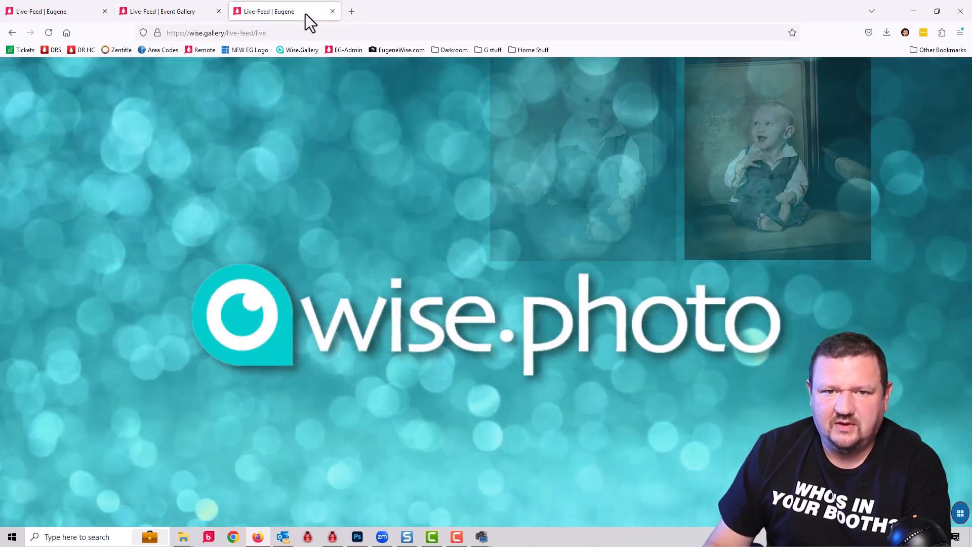
- Reload the live feed to show tilted portraits and pop up the scan-QR-code panel, then go back to the gallery tab
click(49, 33)
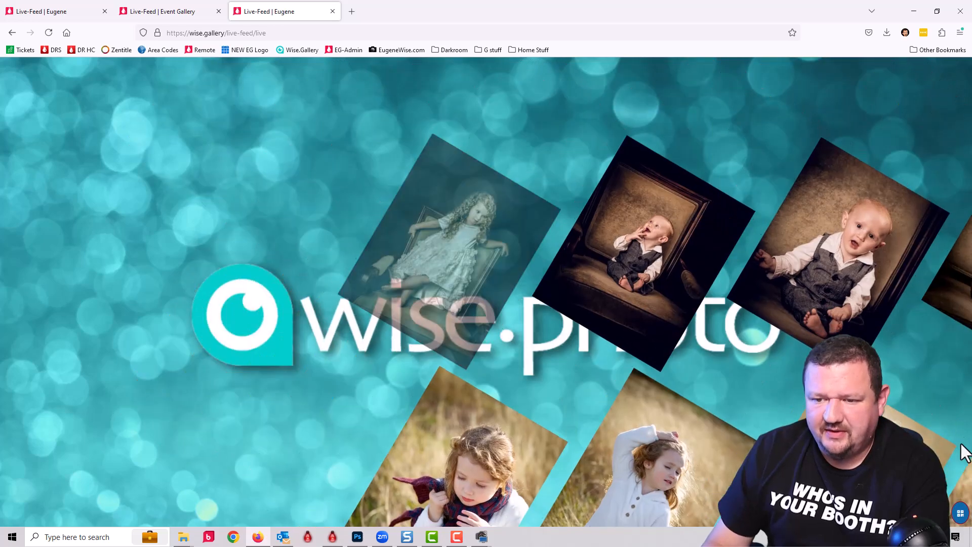
click(961, 514)
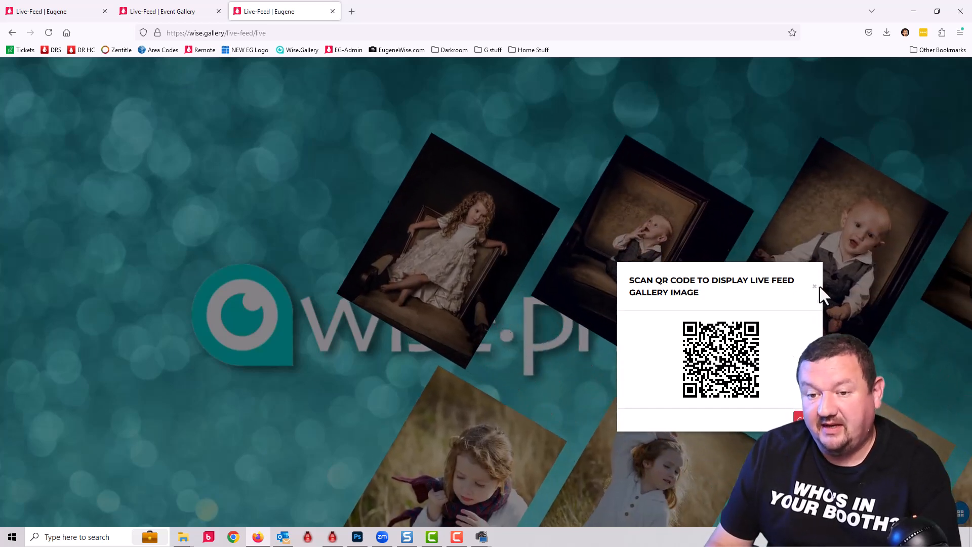
click(171, 12)
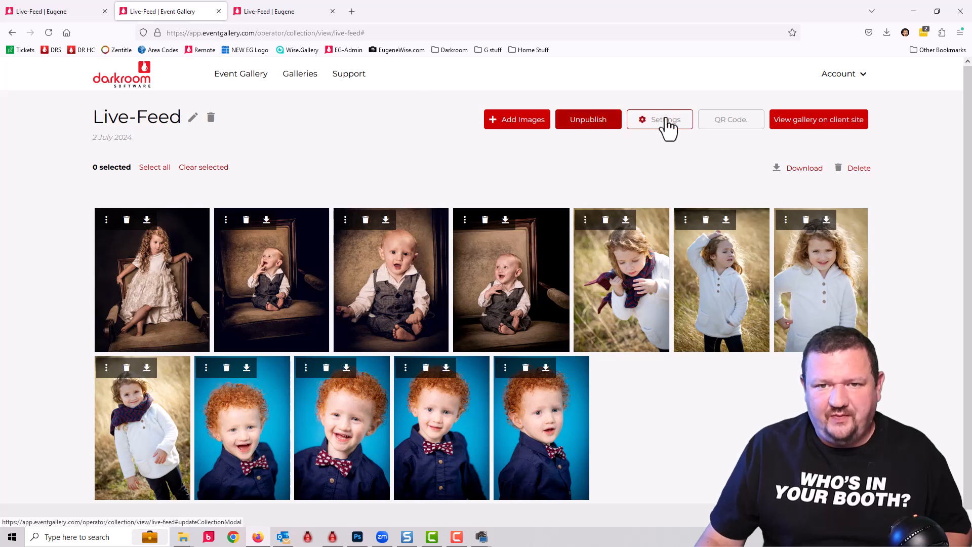
- Switch Show QR Code off, replace the logo background with plain background.jpg, and save the feed settings
click(660, 119)
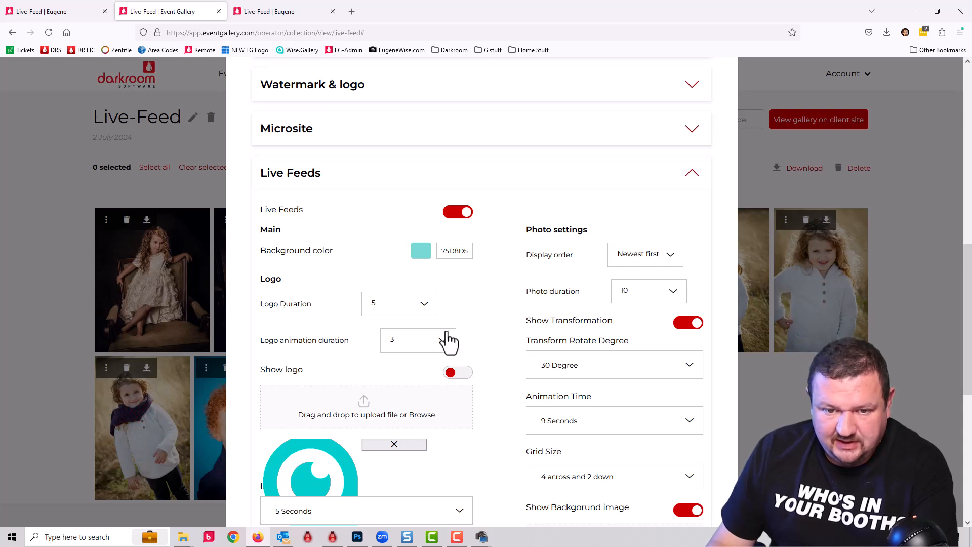
scroll(down, 3)
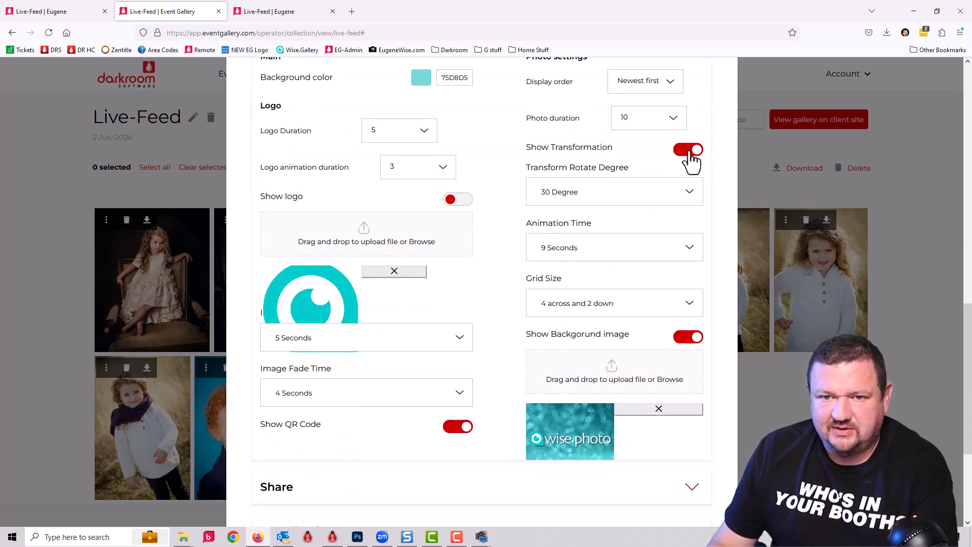
scroll(down, 3)
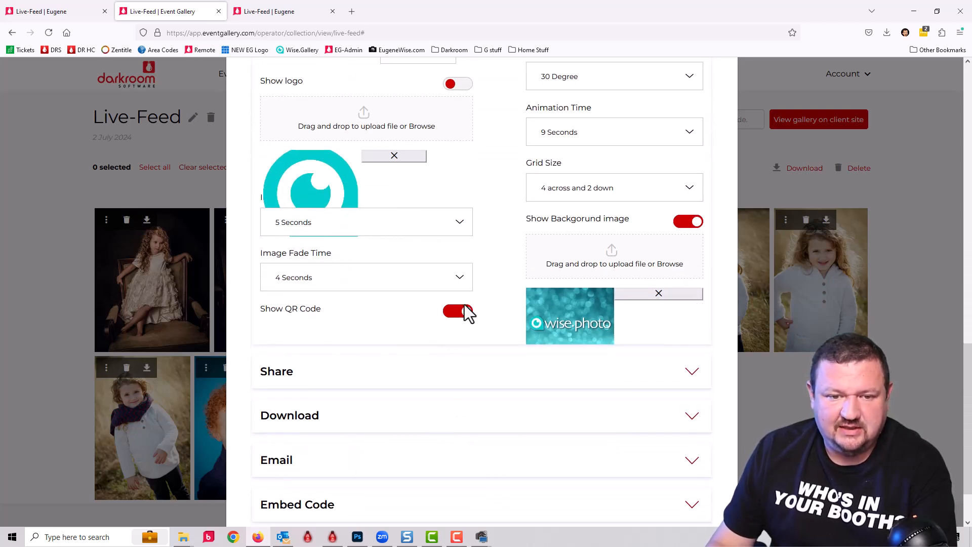
click(458, 310)
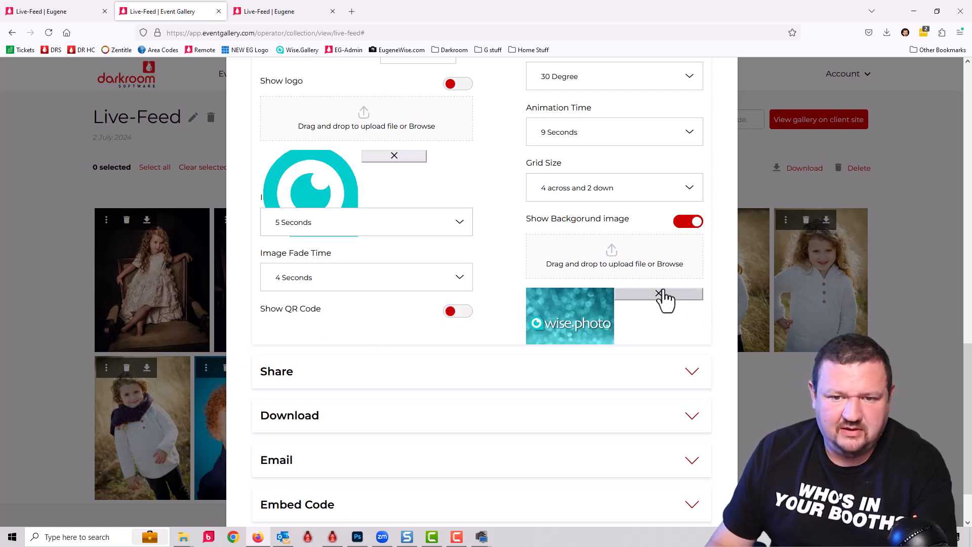
click(659, 293)
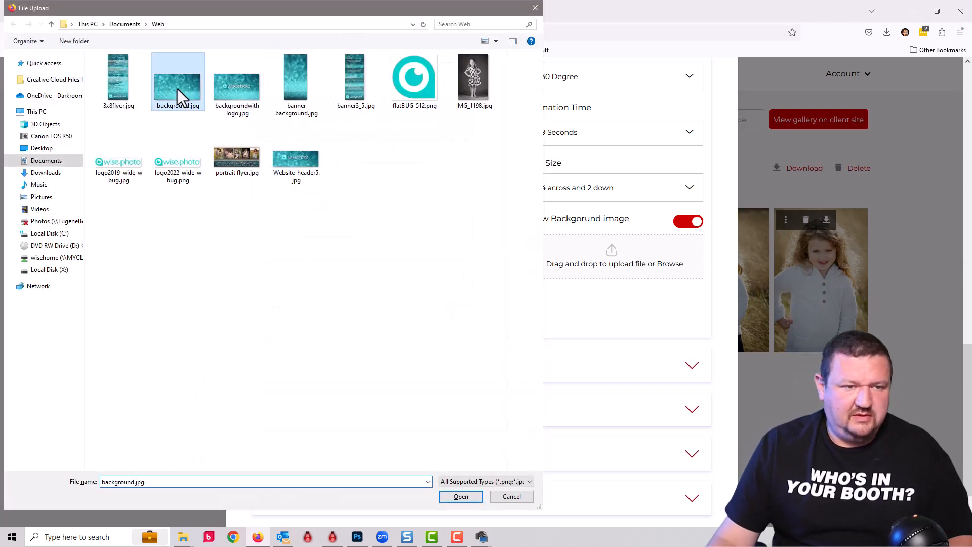
click(461, 496)
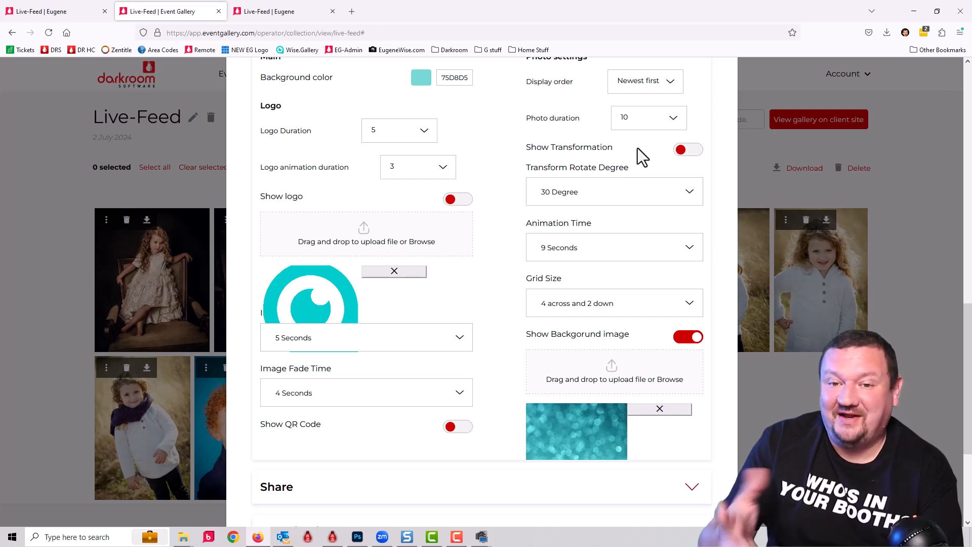
mouse_move(383, 202)
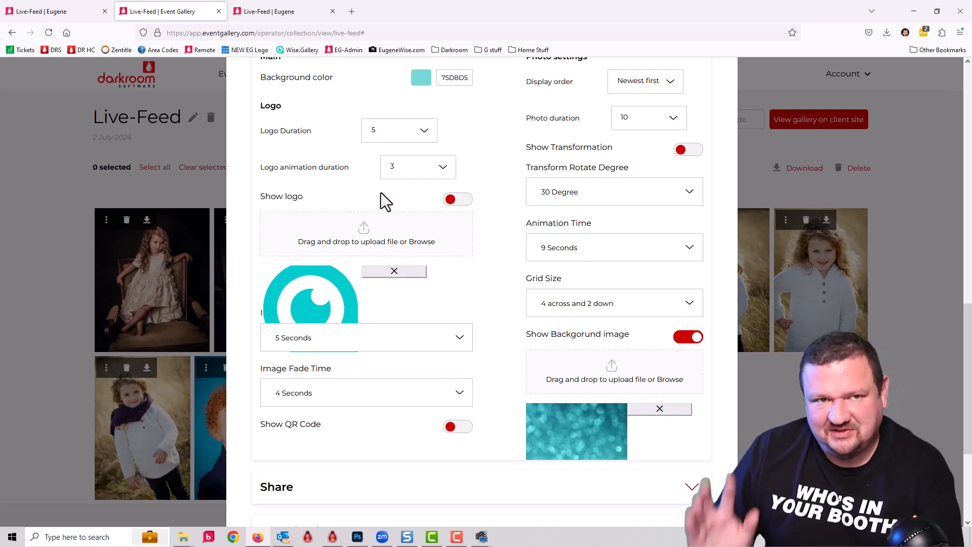
scroll(down, 3)
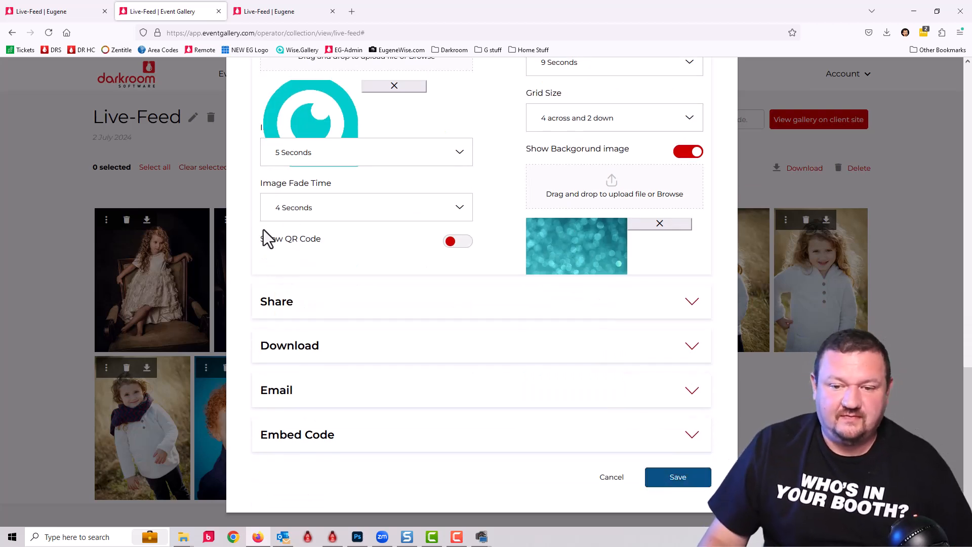
click(284, 12)
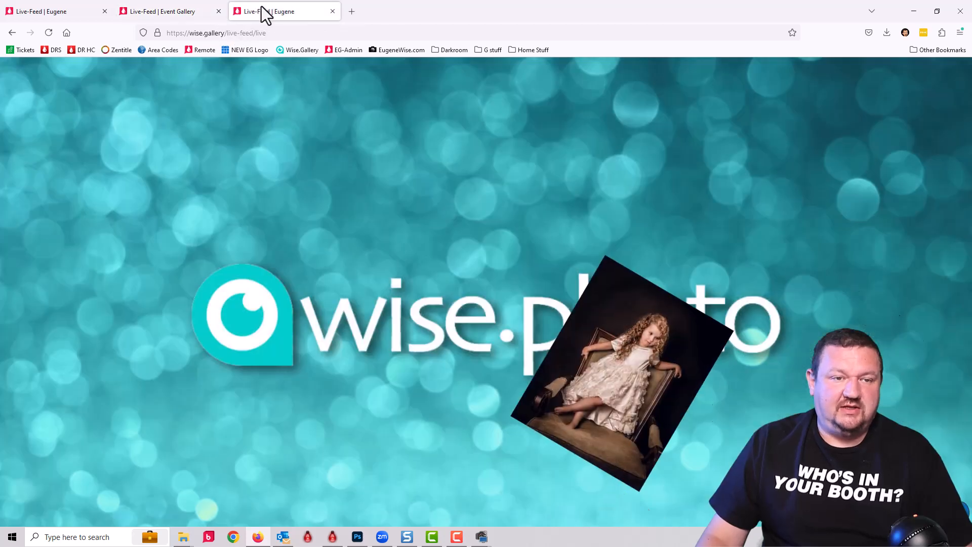
- Reload the live feed twice to show the untilted grid over plain bokeh, then minimize the browser
click(49, 33)
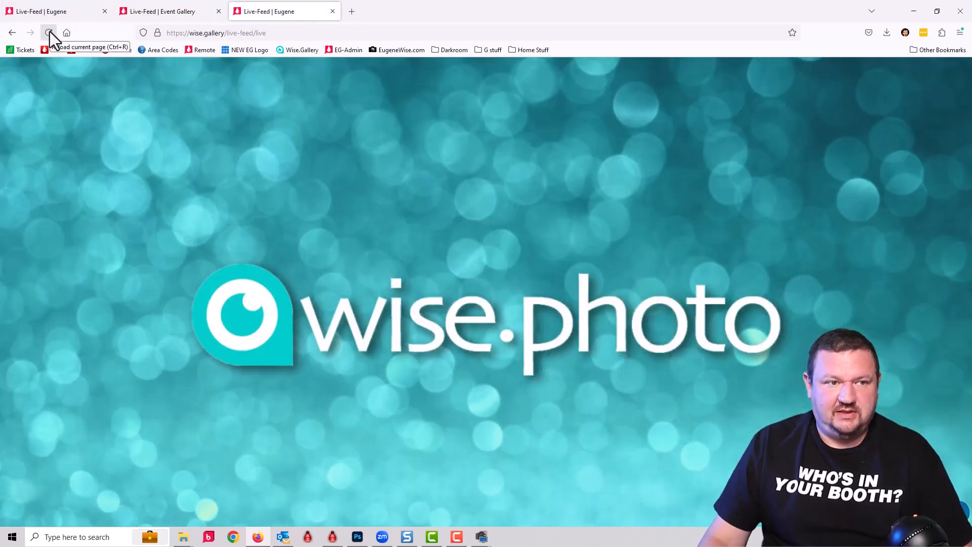
click(50, 33)
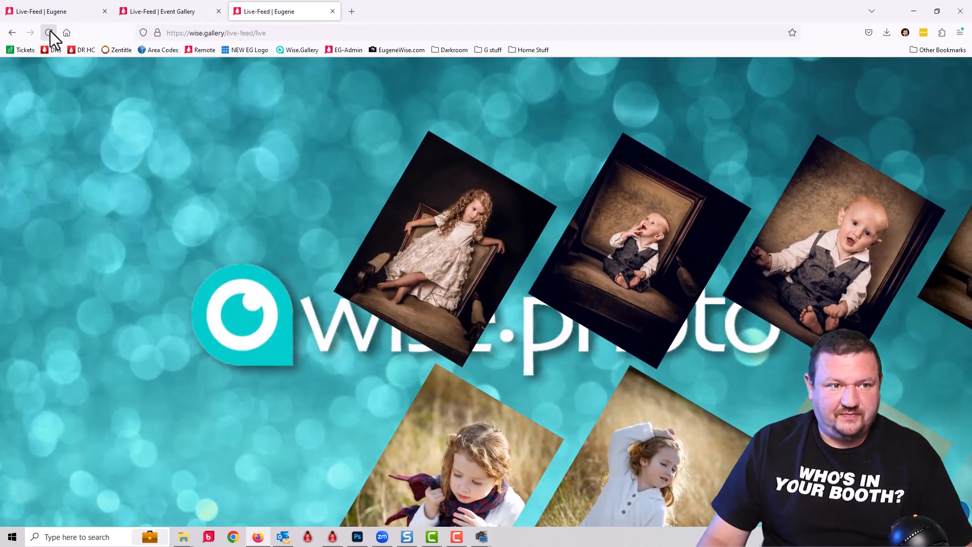
click(49, 33)
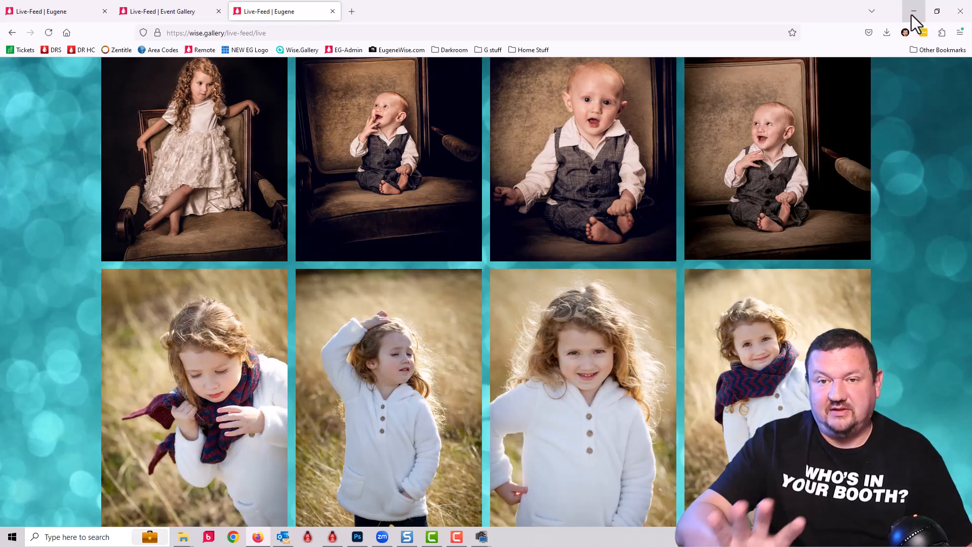
click(913, 11)
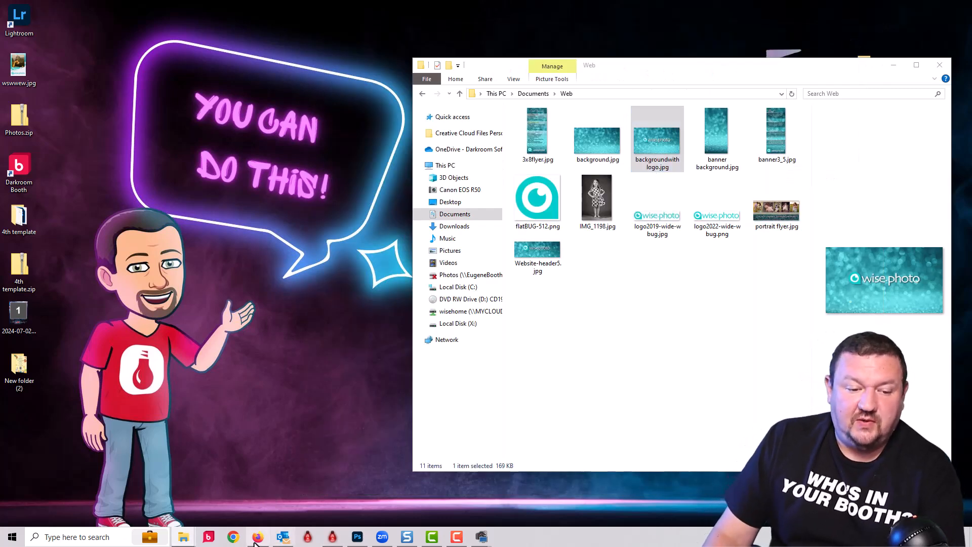
- Upload the black-and-white polka-dot portraits from File Explorer into the Live-Feed gallery
click(232, 537)
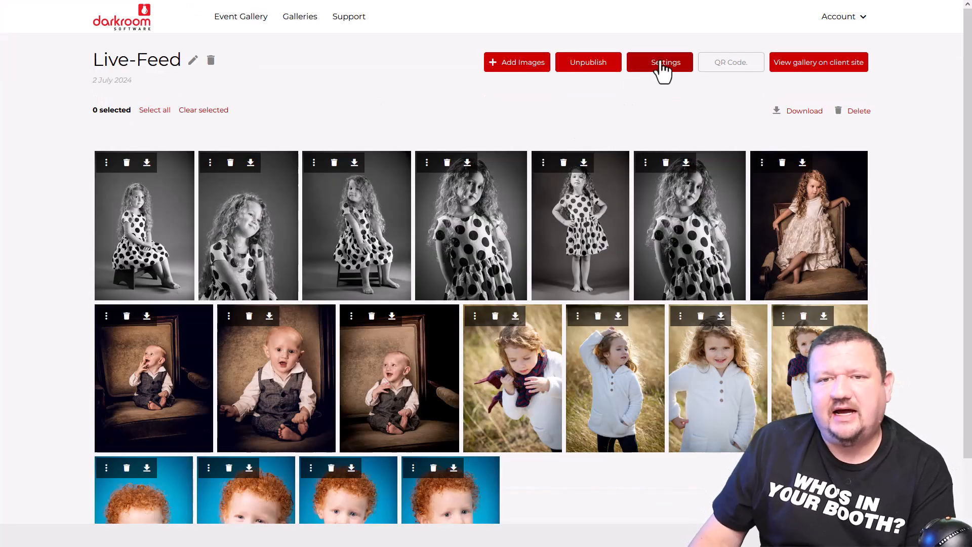
- Set the Live Feeds display order to Random, save, and return to the live-feed page
click(660, 62)
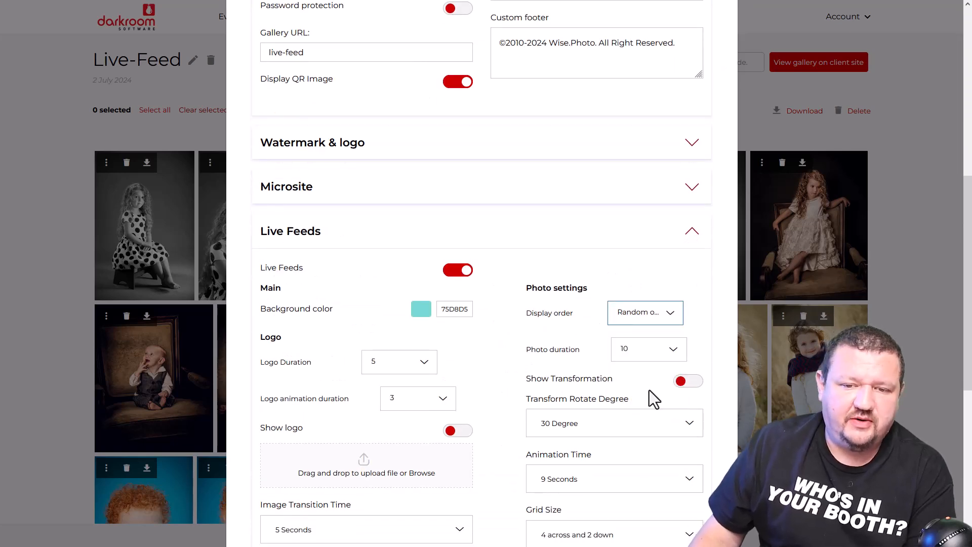
scroll(down, 3)
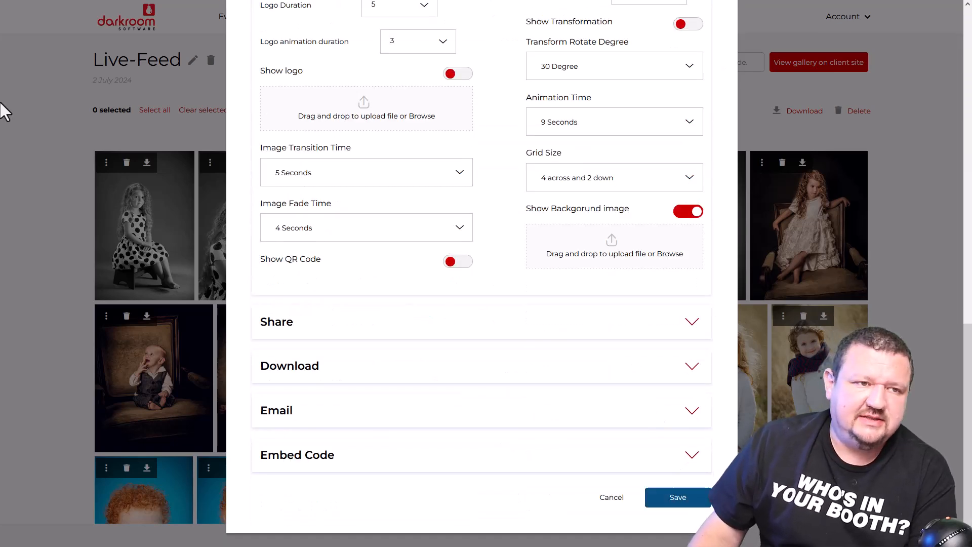
click(677, 497)
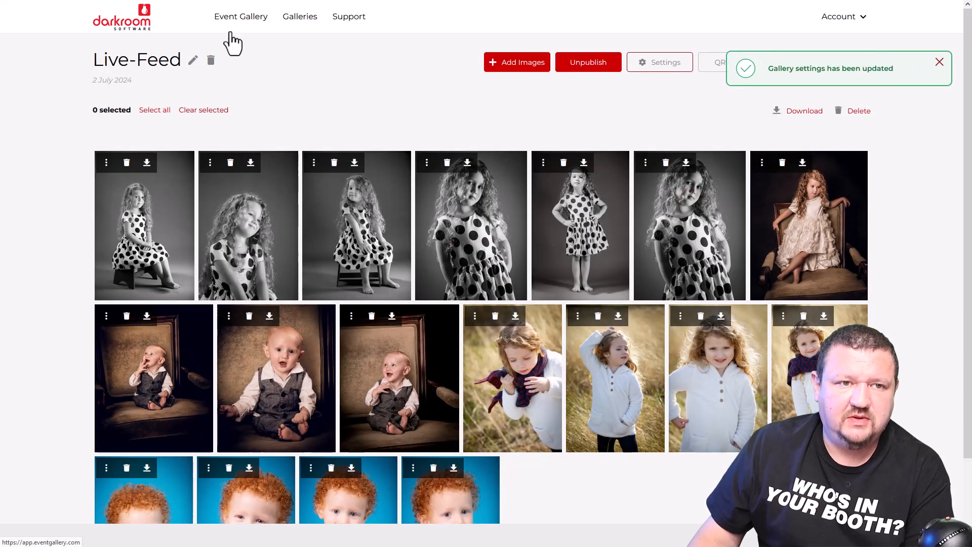
click(285, 11)
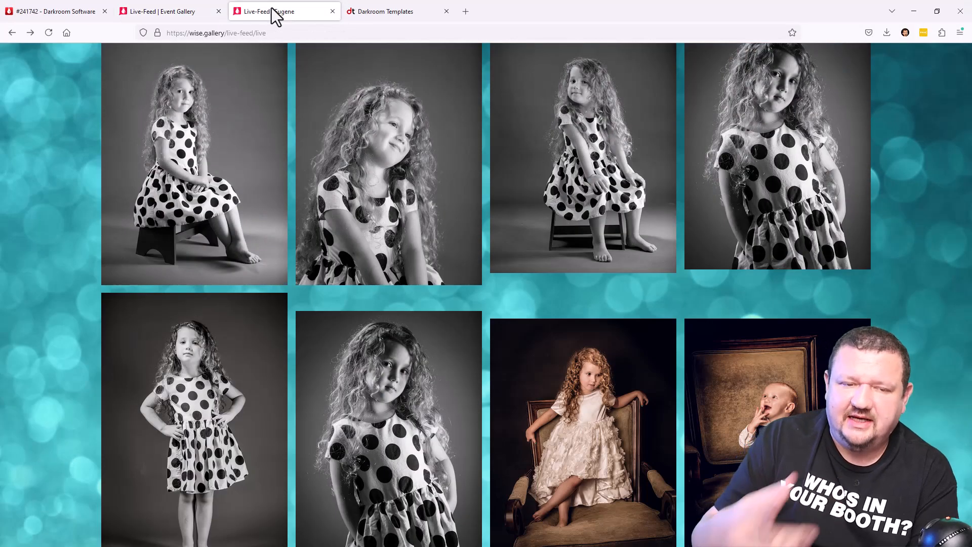
- Reload the live feed several times so shuffled portraits fade into the grid, ending on the Darkroom Templates store
click(48, 33)
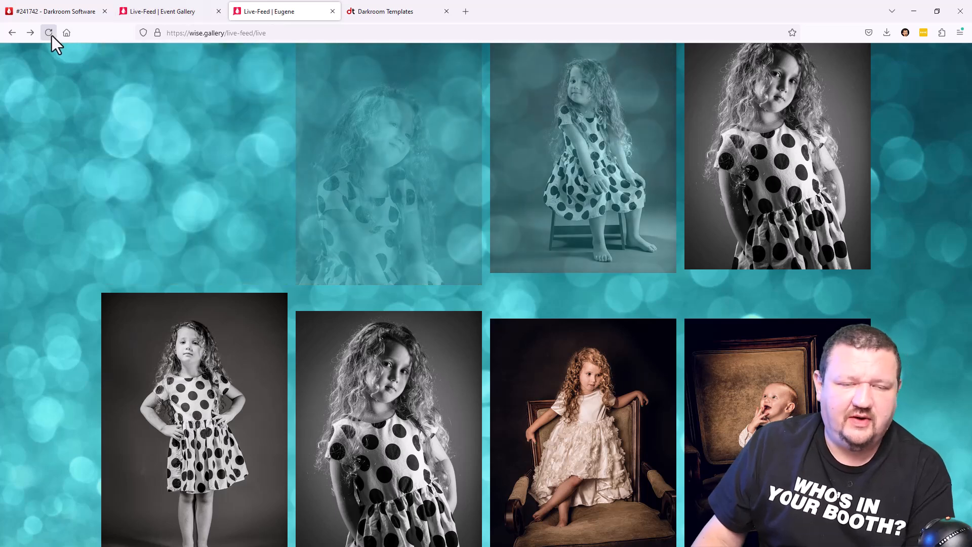
click(48, 33)
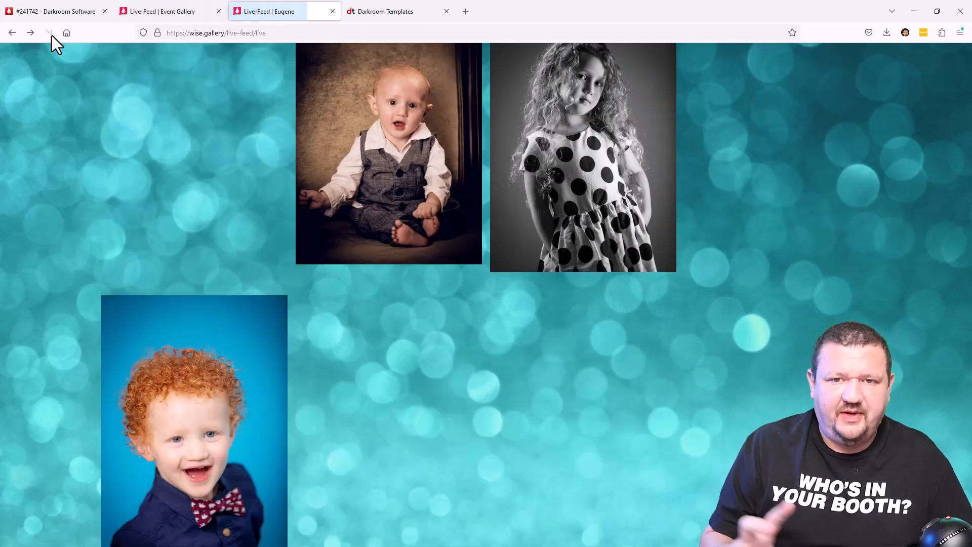
click(49, 33)
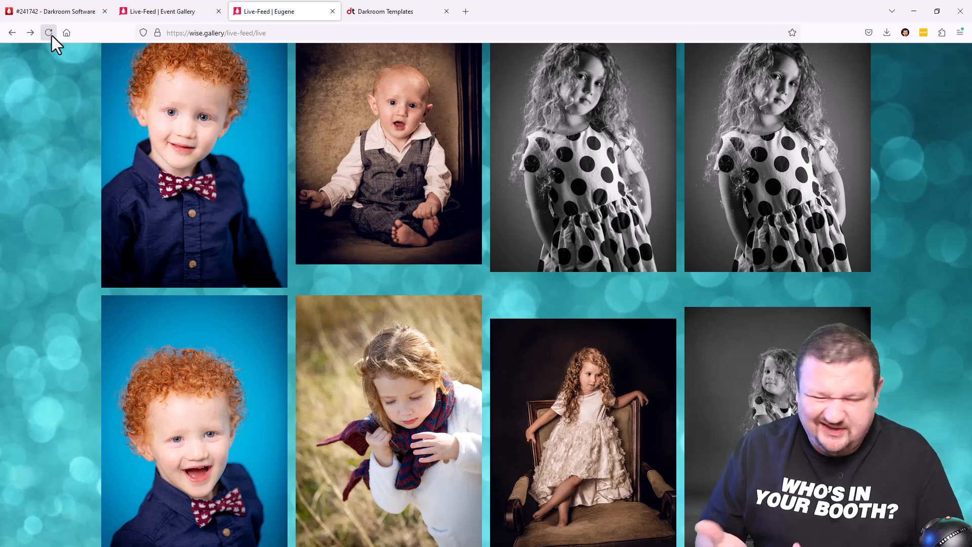
click(49, 32)
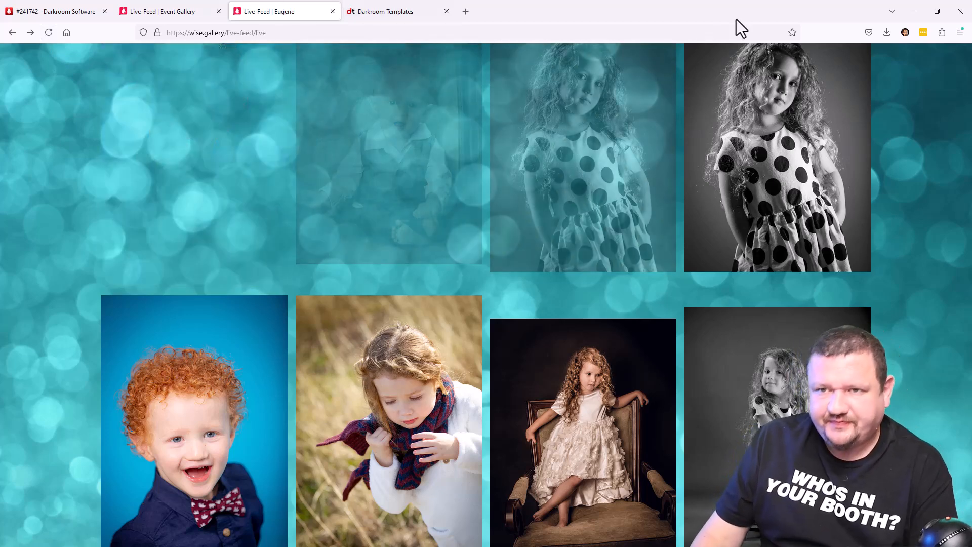
click(384, 11)
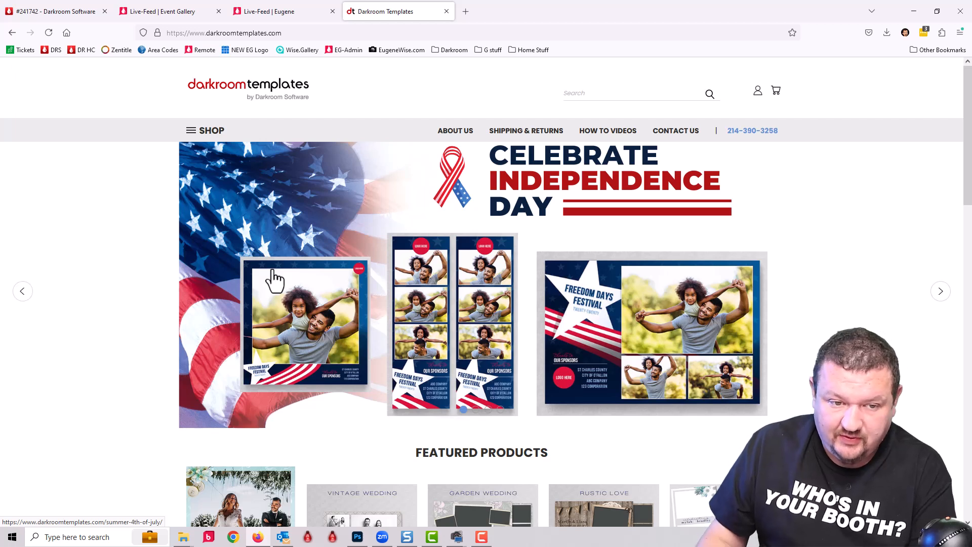
mouse_move(390, 214)
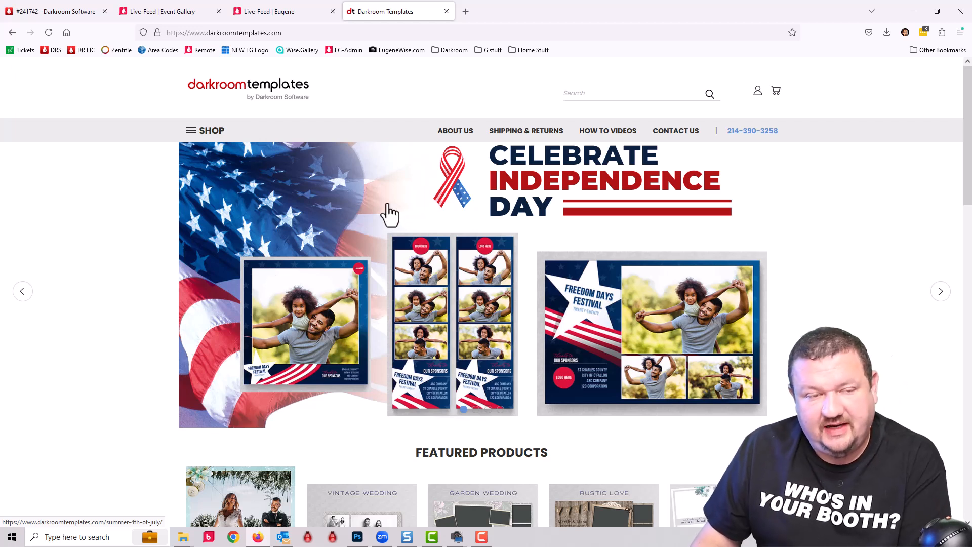
mouse_move(282, 206)
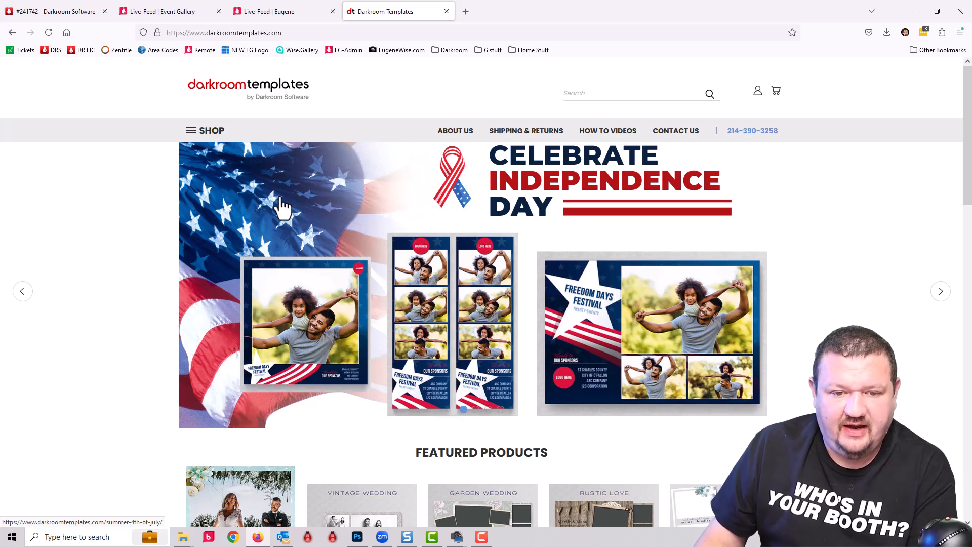
mouse_move(341, 292)
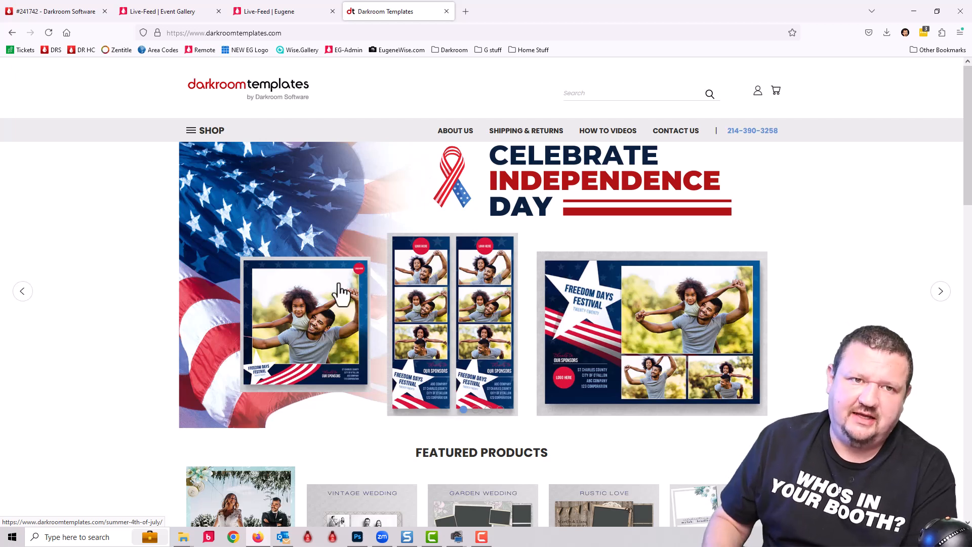